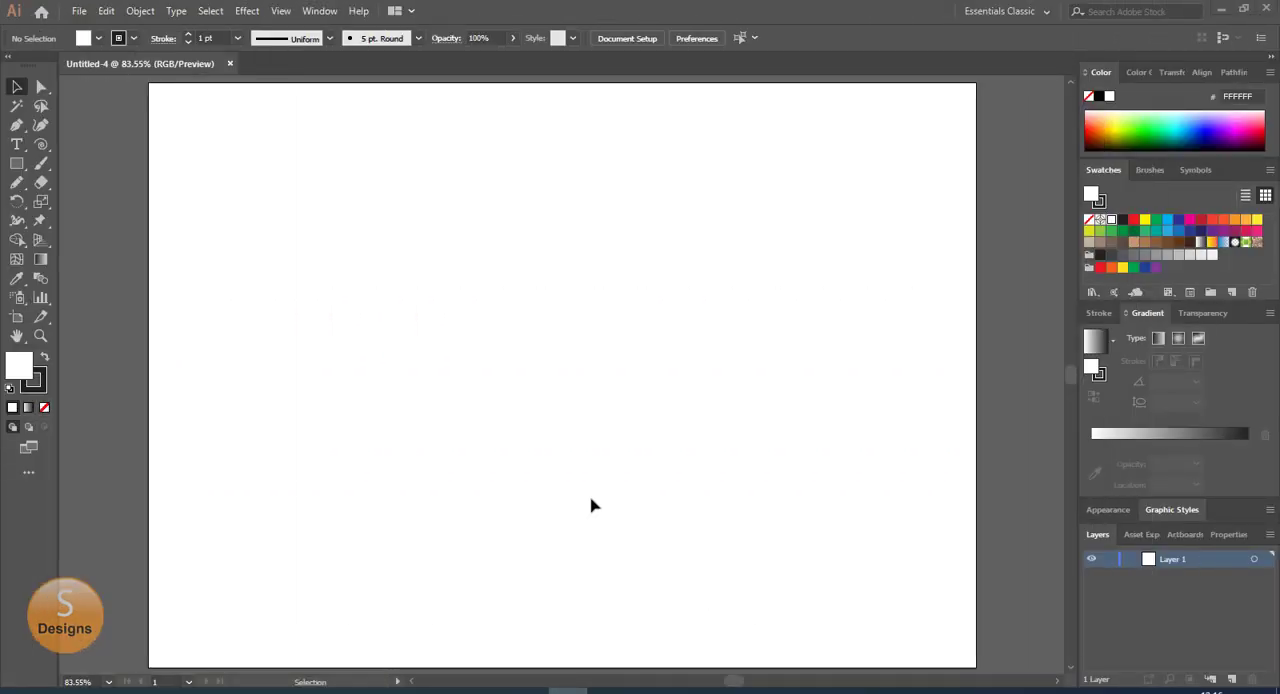
pyautogui.moveTo(545, 459)
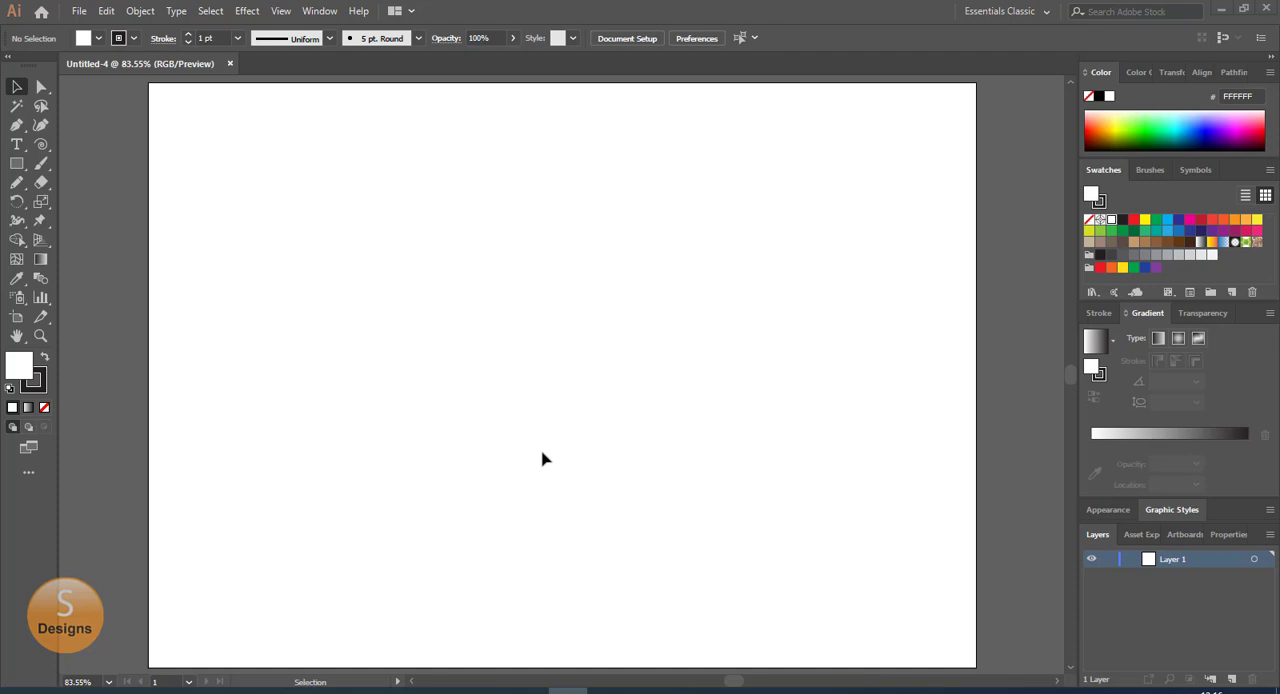
# Create a many-pointed star at the page centre and scale it up to about 62 mm
pyautogui.click(16, 163)
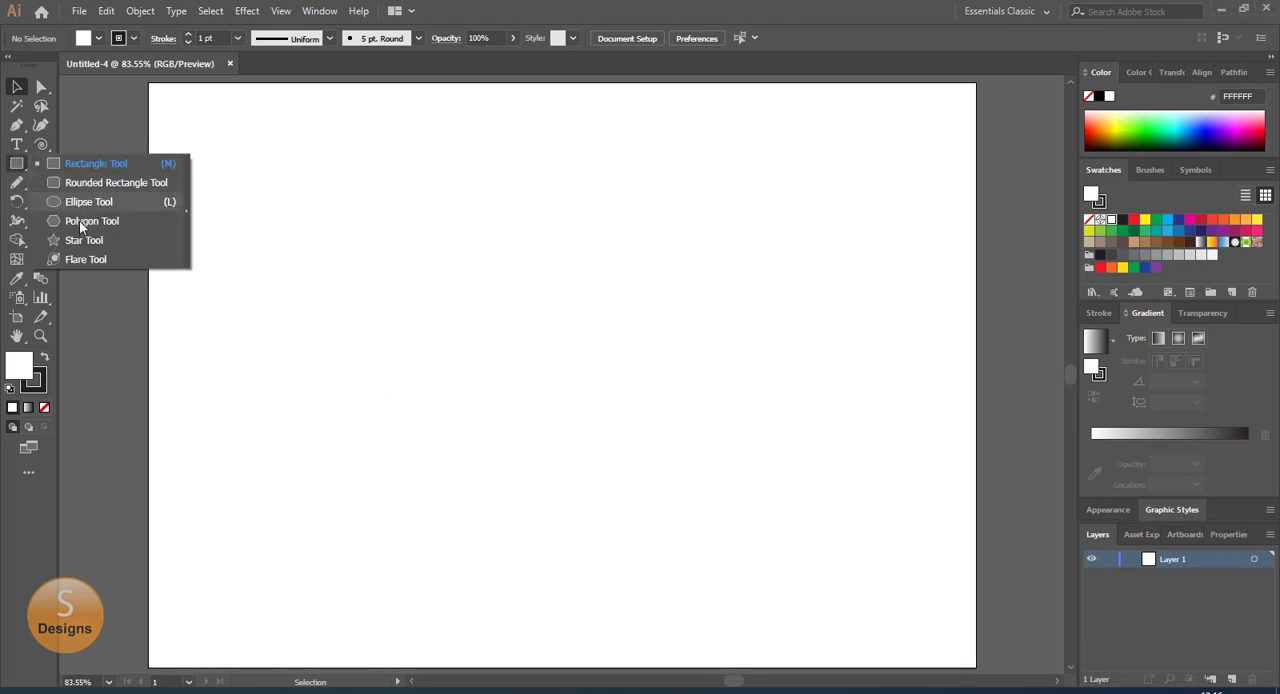
pyautogui.click(84, 240)
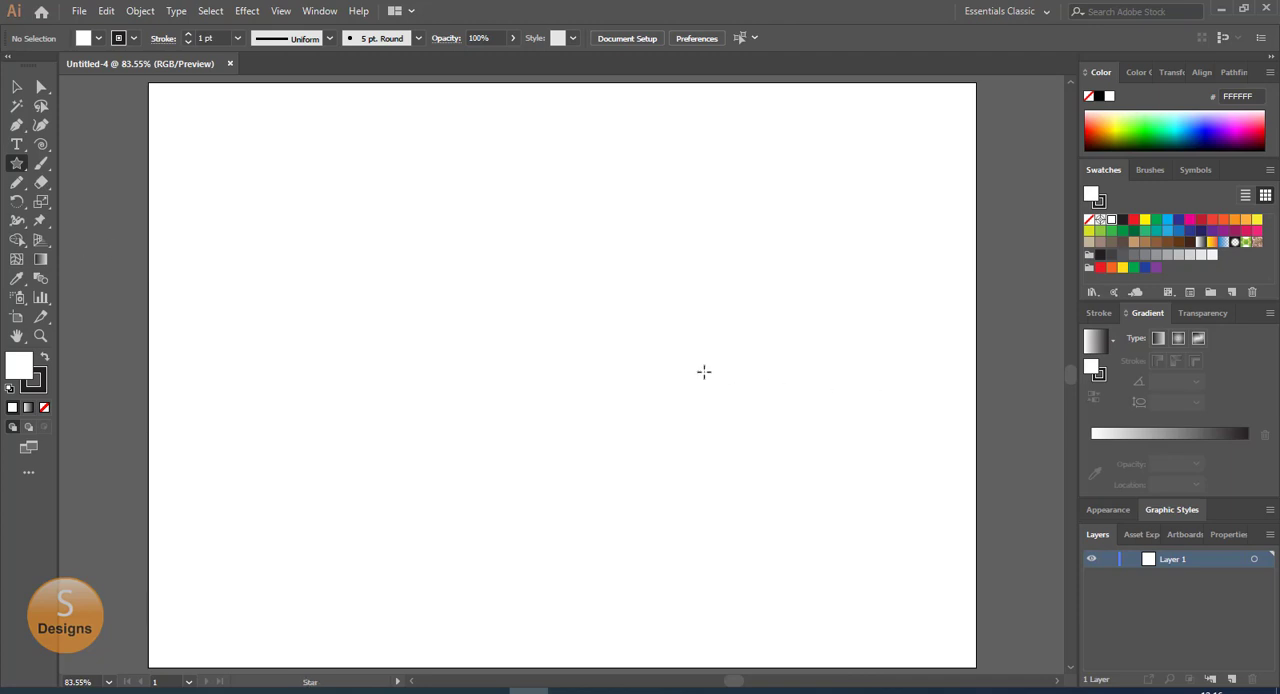
pyautogui.click(704, 372)
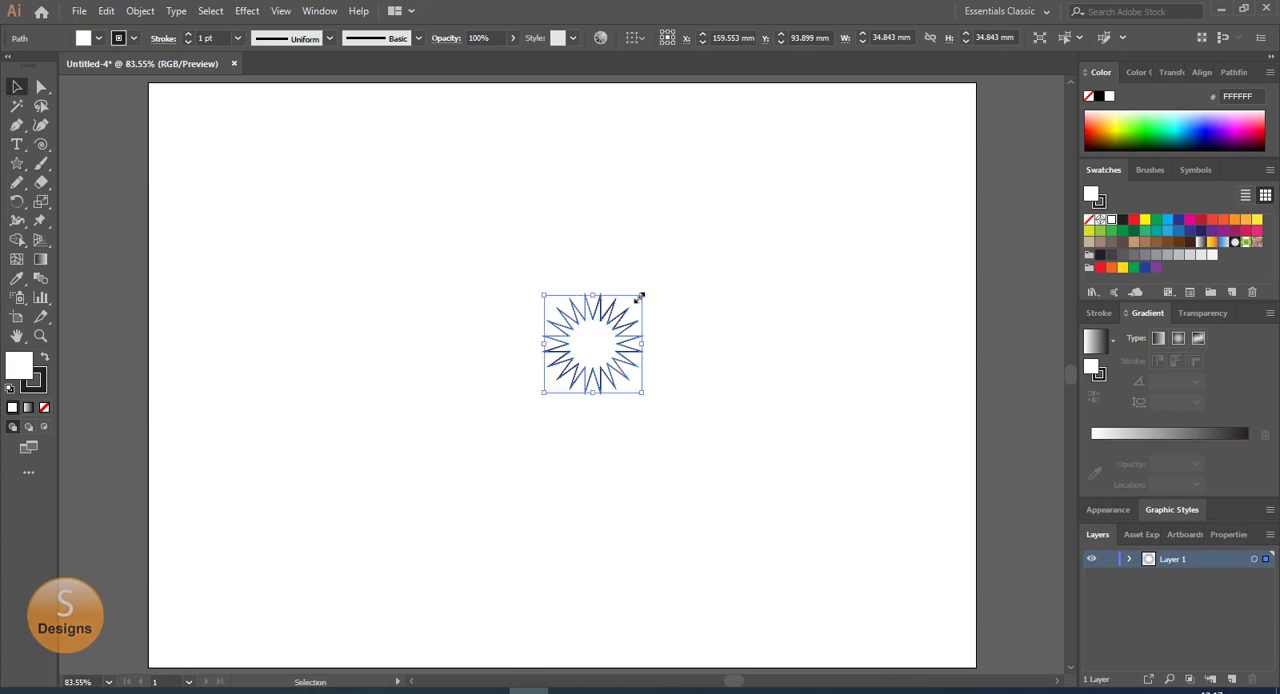
pyautogui.moveTo(641, 297); pyautogui.dragTo(679, 256)
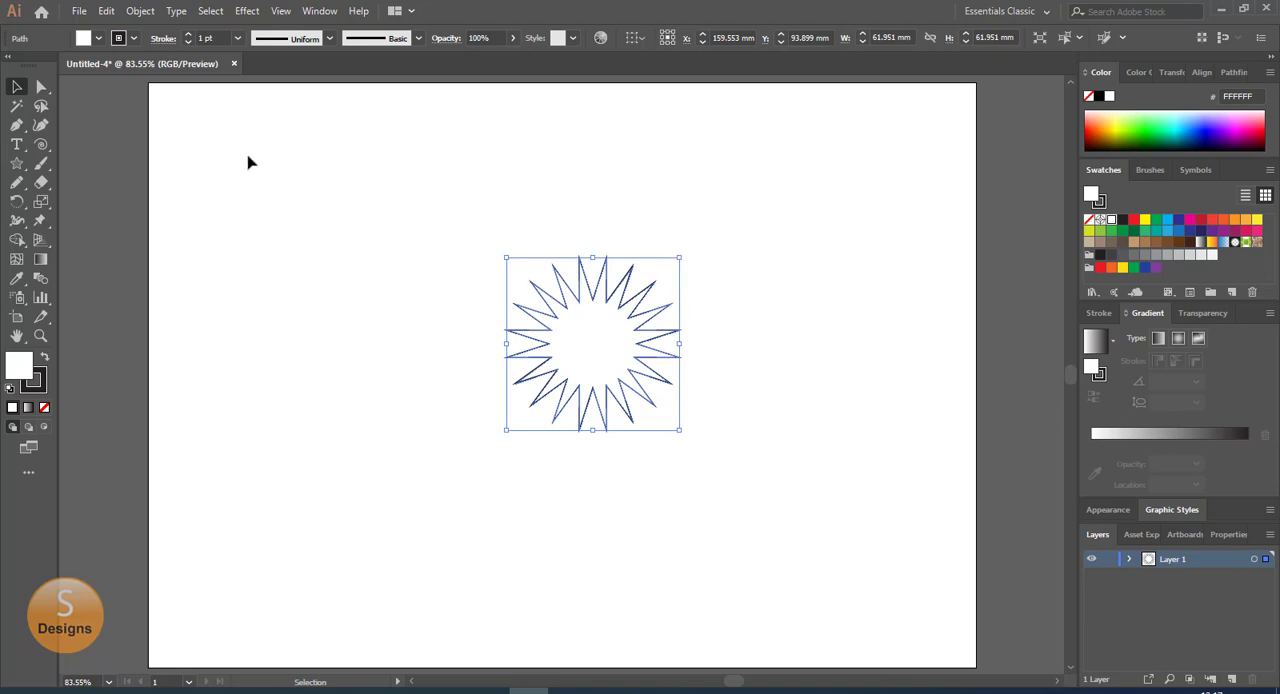
# Drag the live corner widget to round the star into a wavy gear about 45 mm across, then reselect it
pyautogui.click(16, 86)
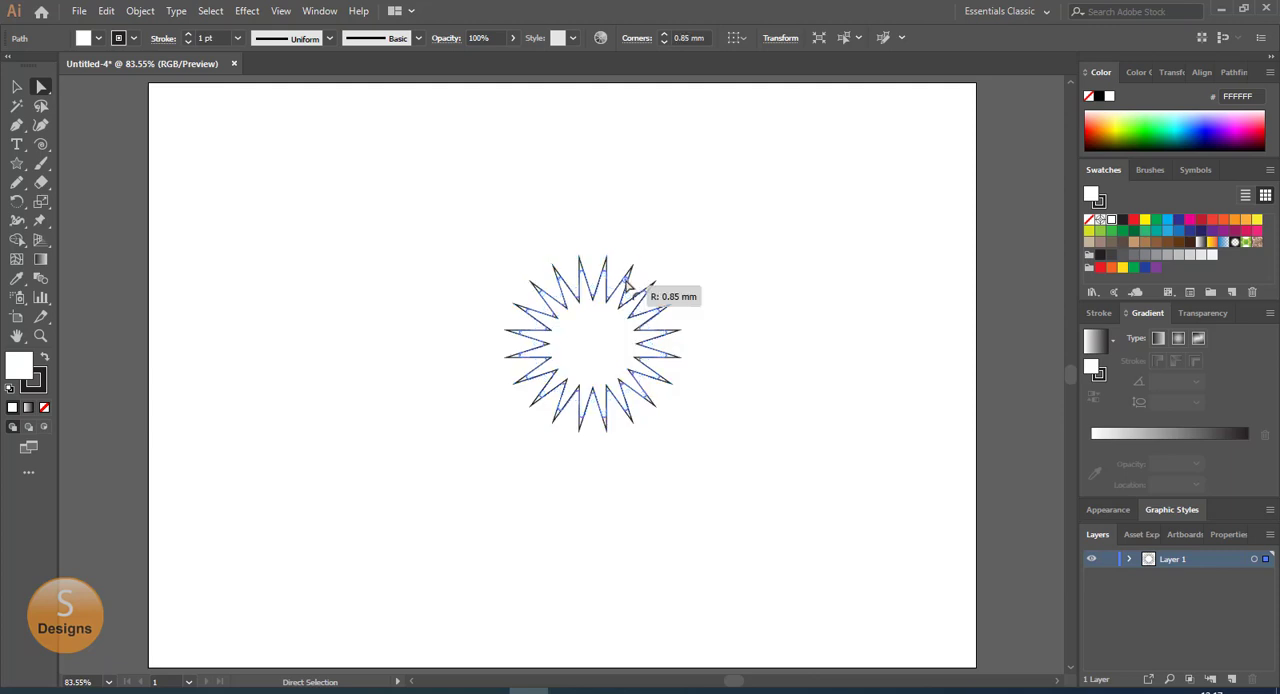
pyautogui.moveTo(620, 295); pyautogui.dragTo(625, 305)
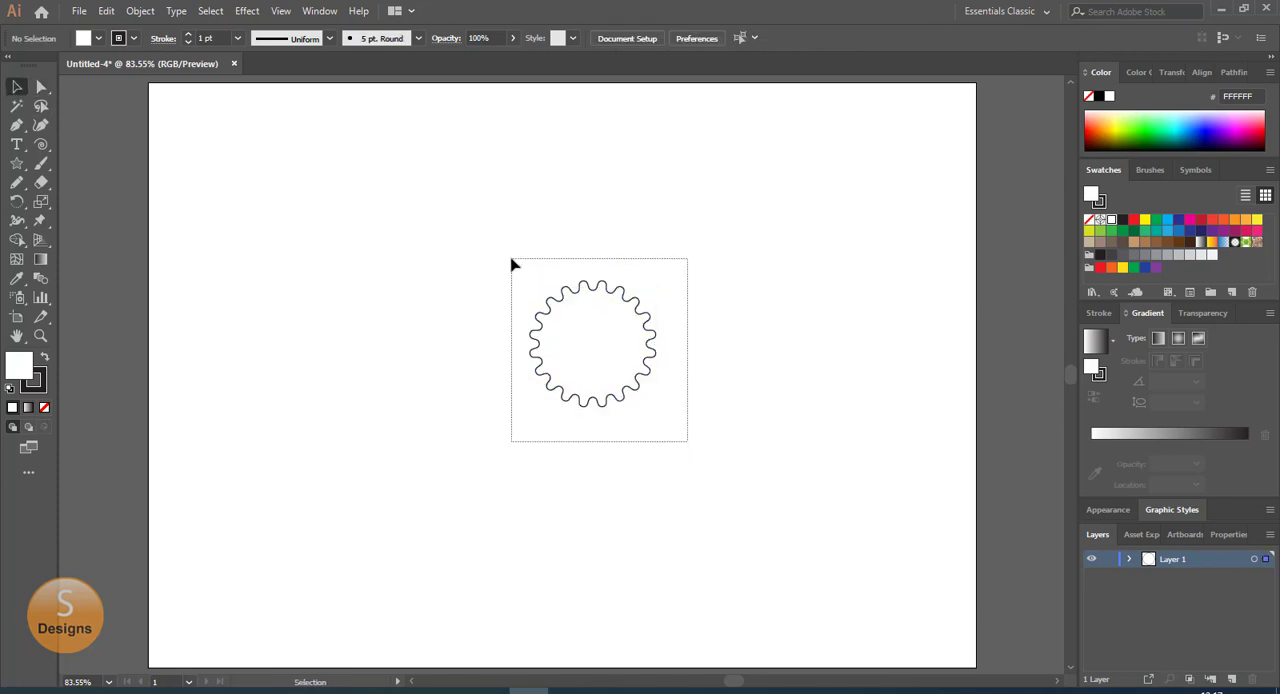
pyautogui.click(592, 343)
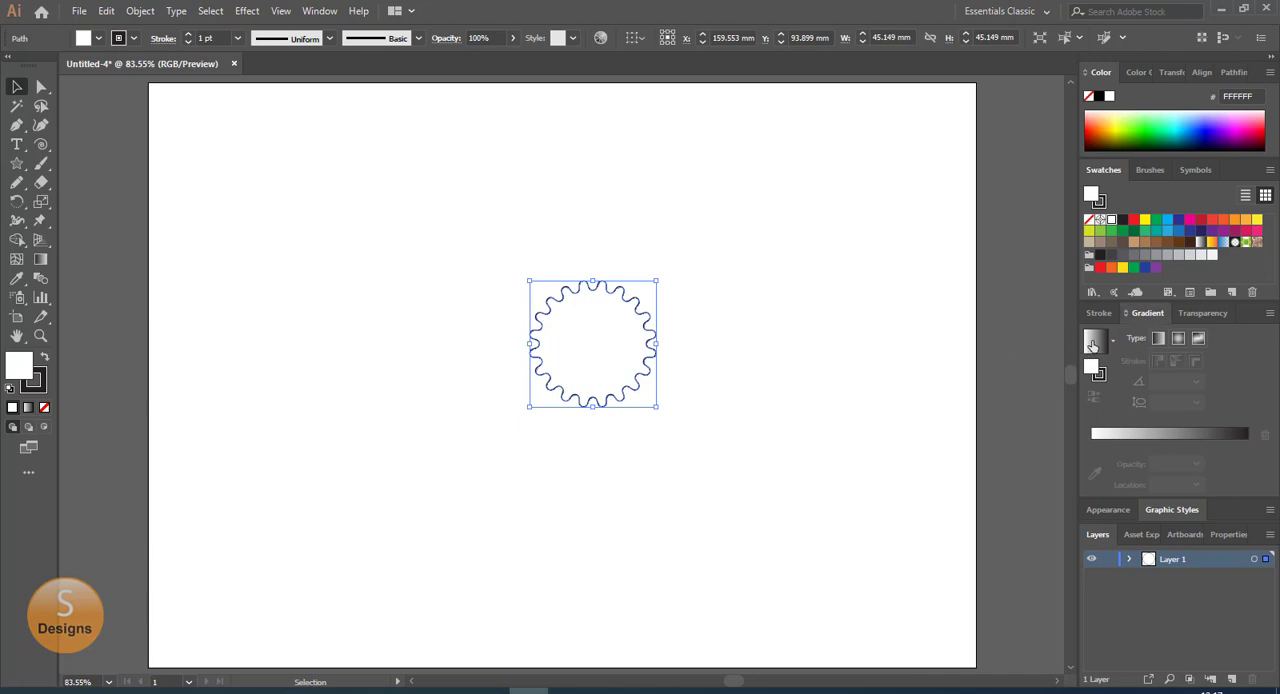
# Give the gear a reversed radial gradient fill with no stroke
pyautogui.click(1094, 340)
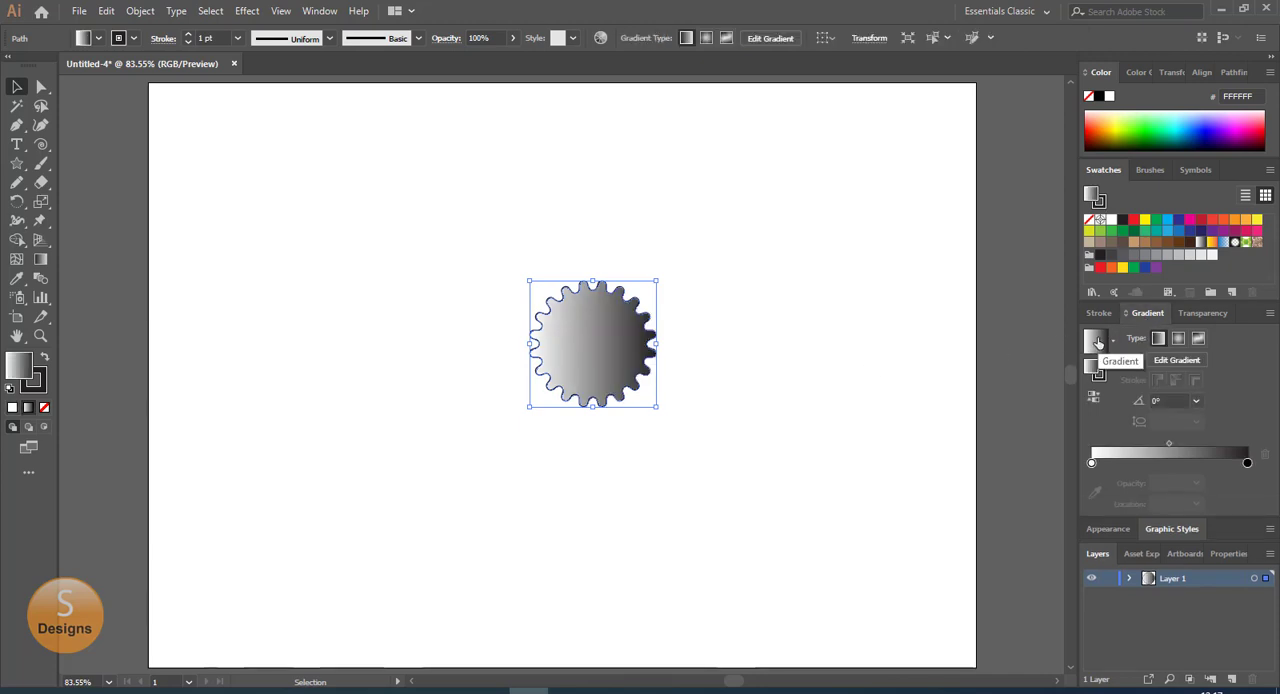
pyautogui.moveTo(294, 489)
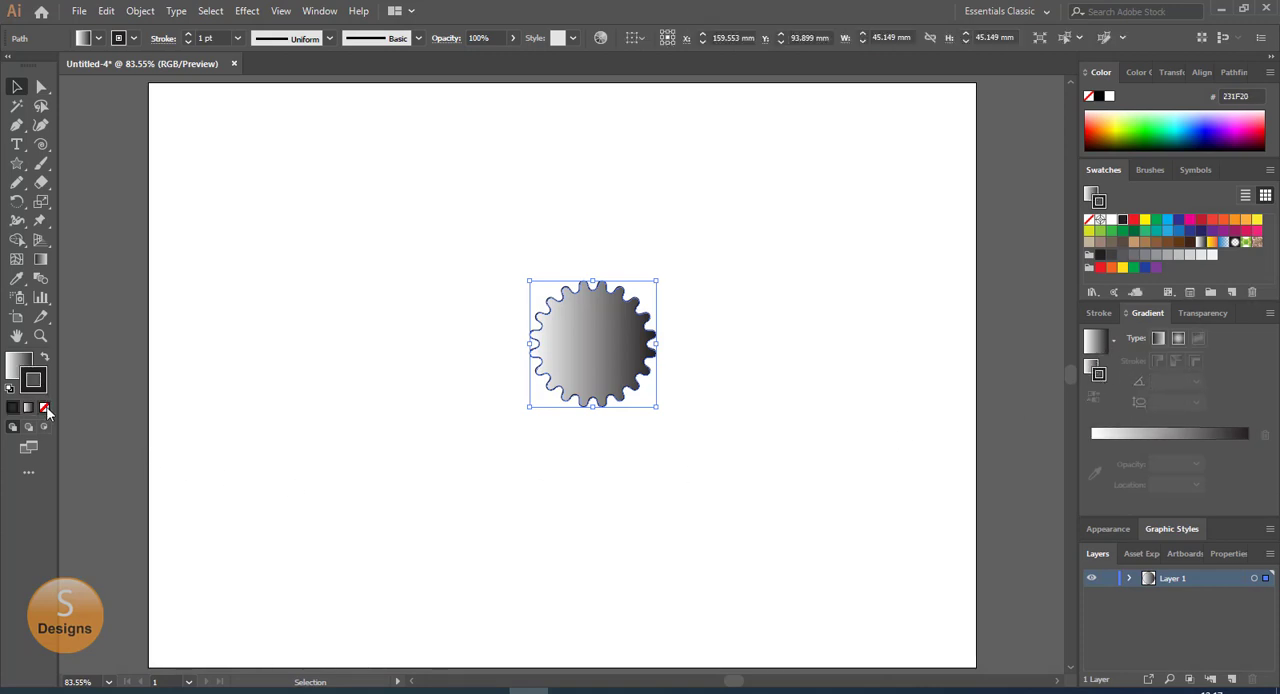
pyautogui.click(33, 378)
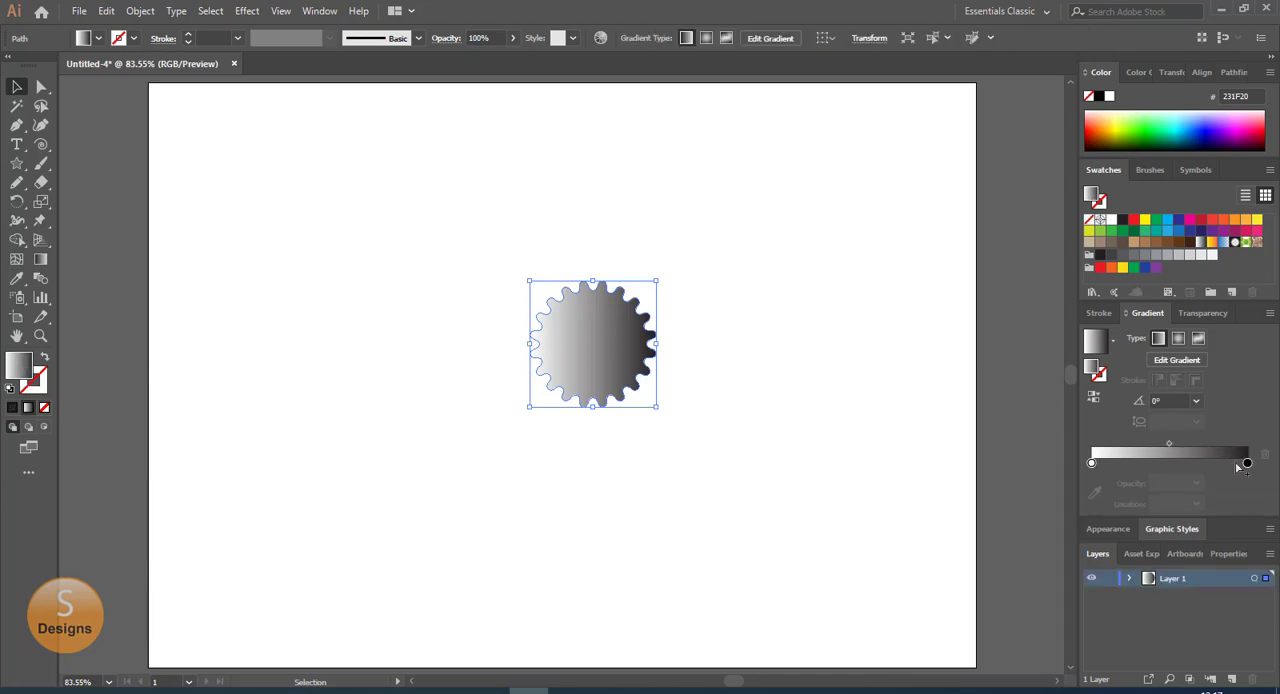
pyautogui.click(1178, 338)
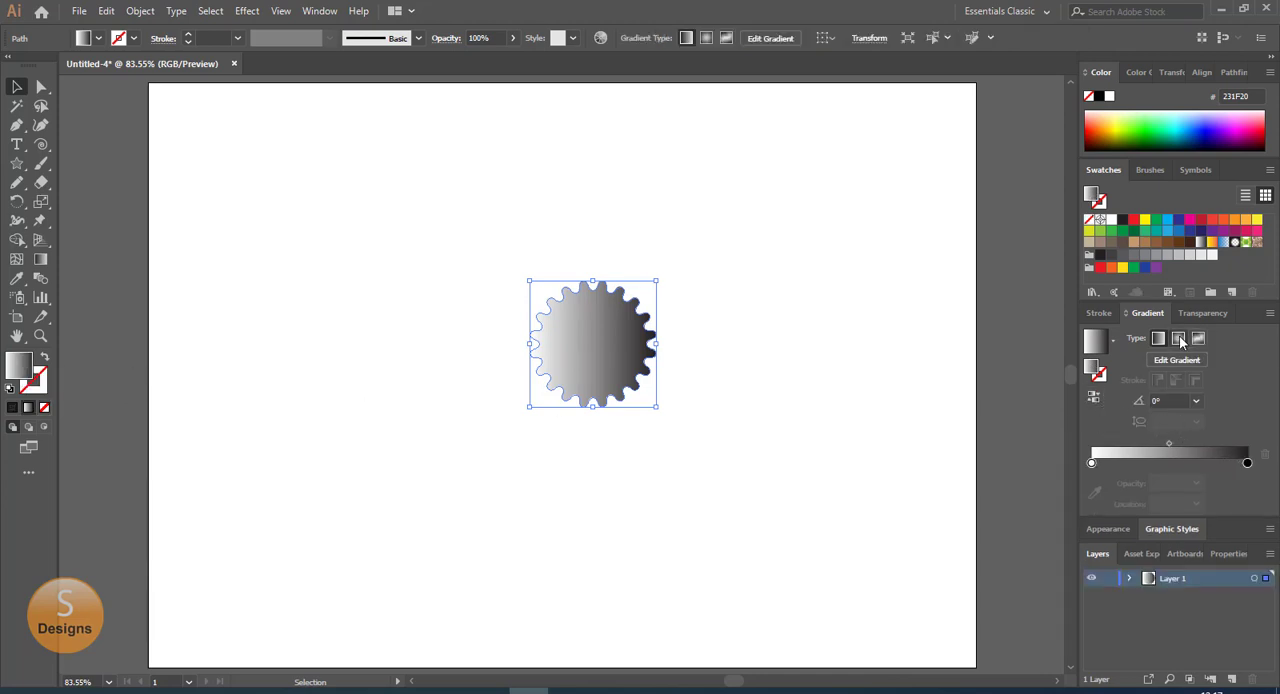
pyautogui.click(1178, 338)
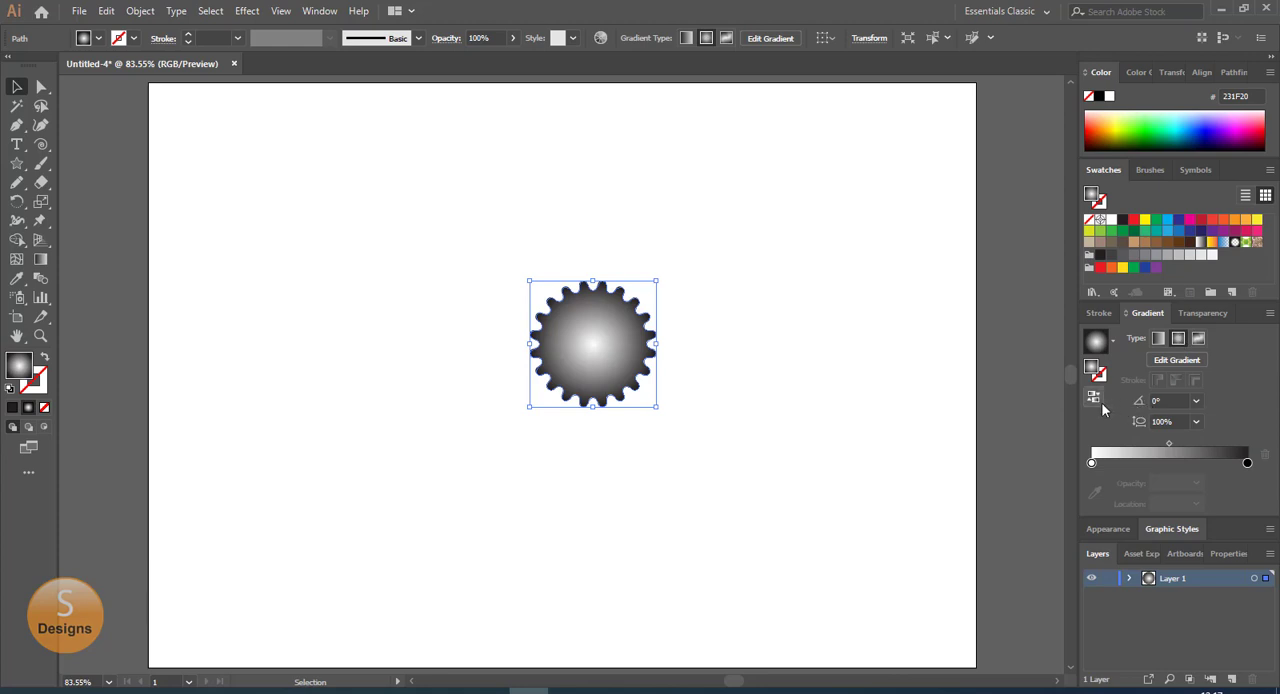
pyautogui.click(1093, 398)
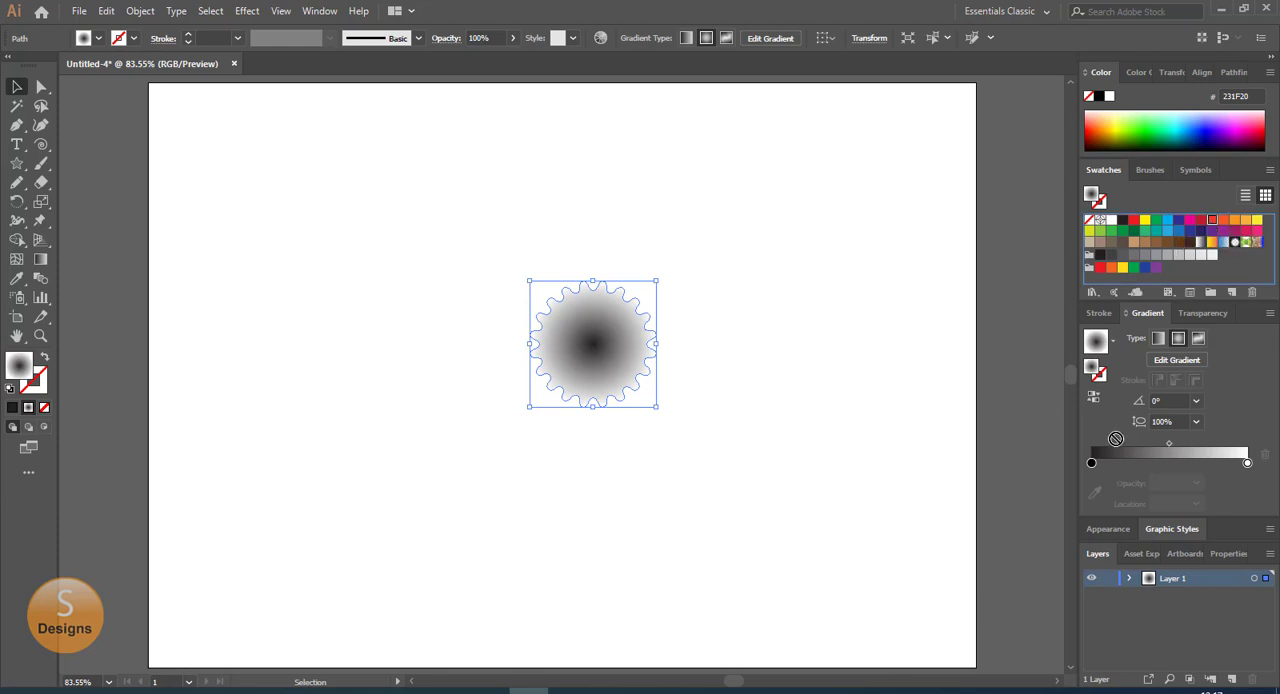
# Colour the gradient stops red at the centre and orange at the edge
pyautogui.click(1092, 462)
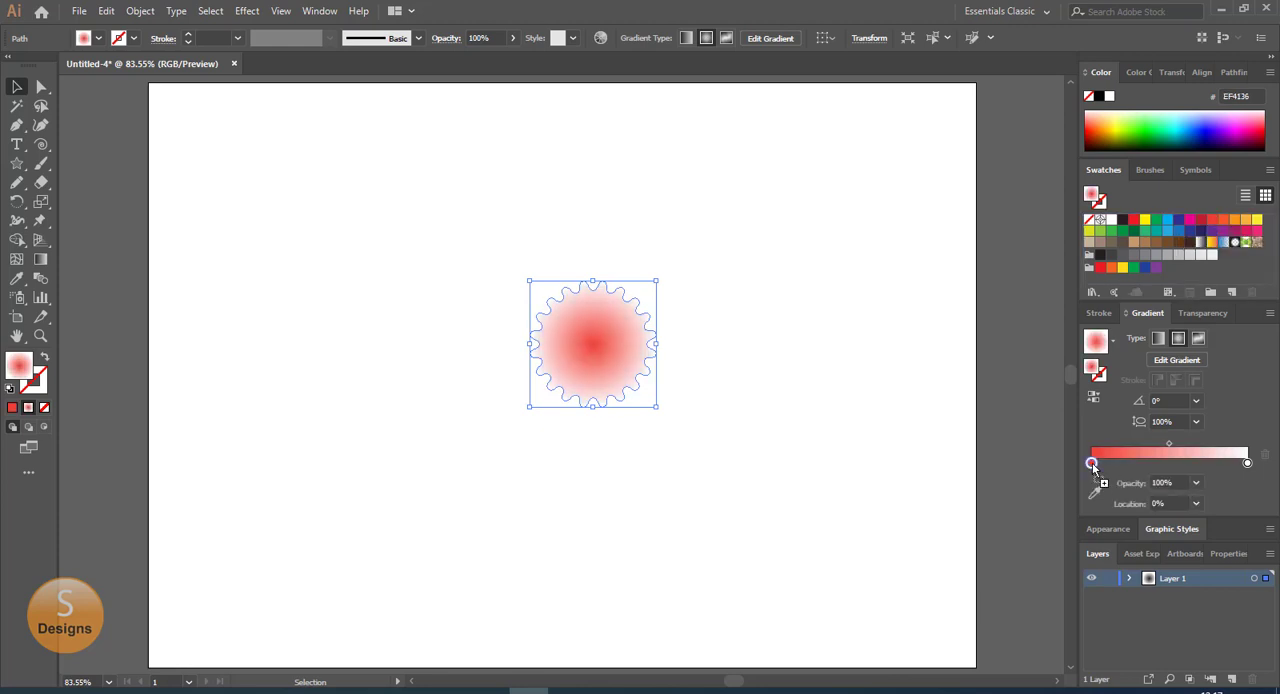
pyautogui.click(1092, 462)
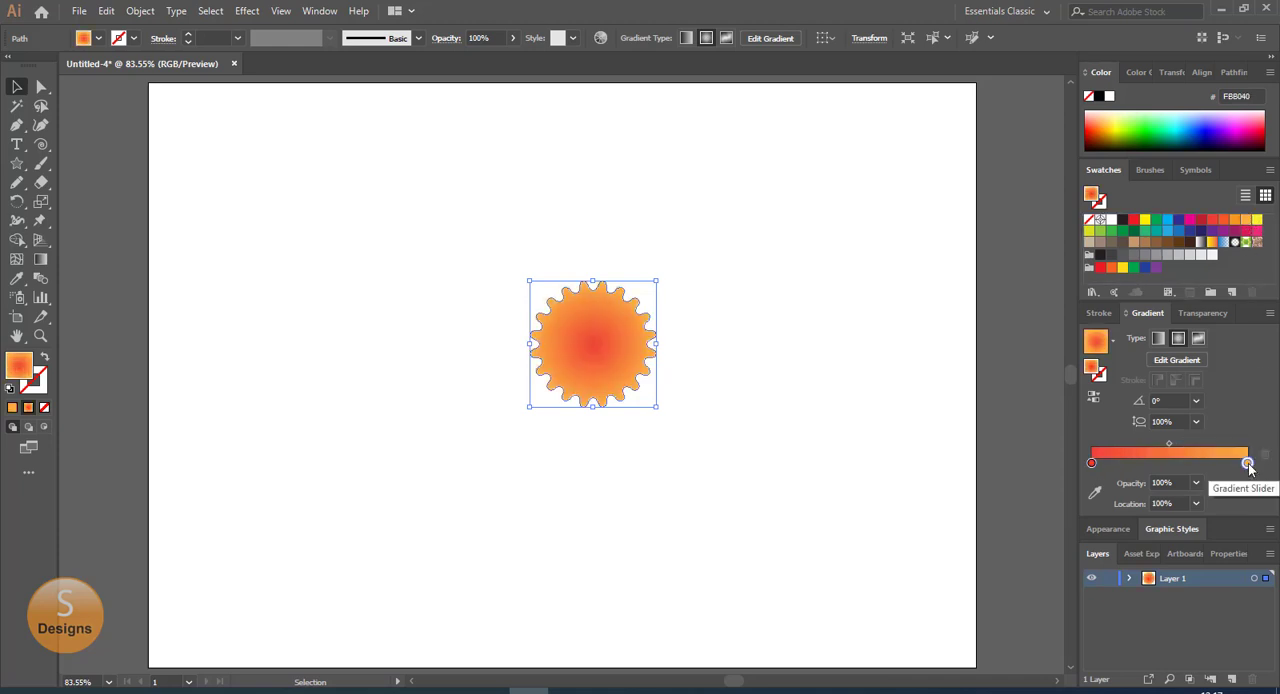
pyautogui.click(1092, 462)
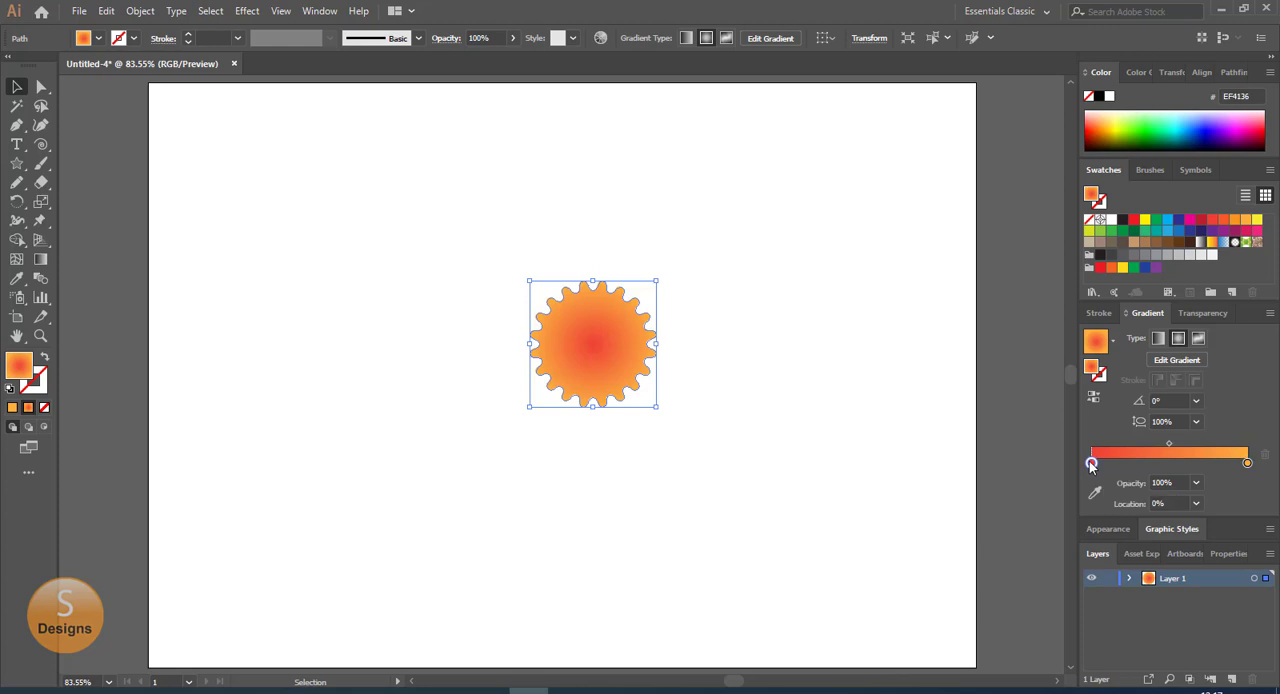
# Darken the centre gradient stop to deep red-brown and lighten the outer orange with RGB sliders
pyautogui.doubleClick(1091, 462)
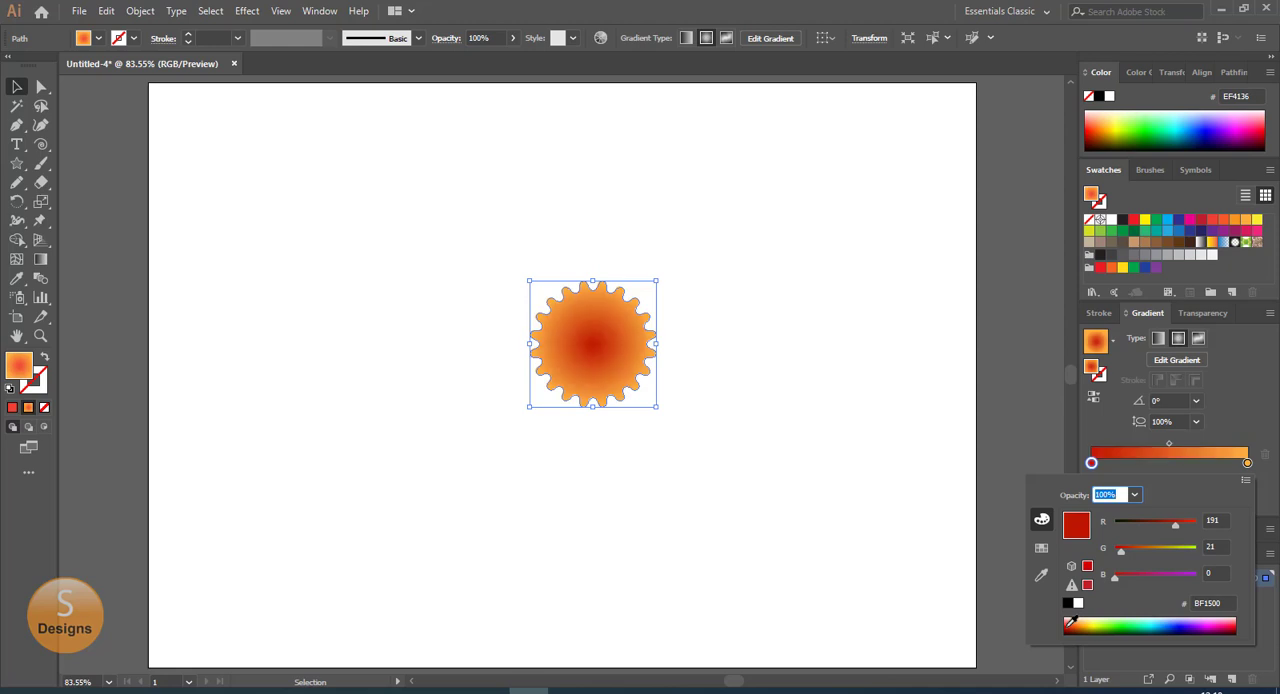
pyautogui.moveTo(1175, 521); pyautogui.dragTo(1148, 521)
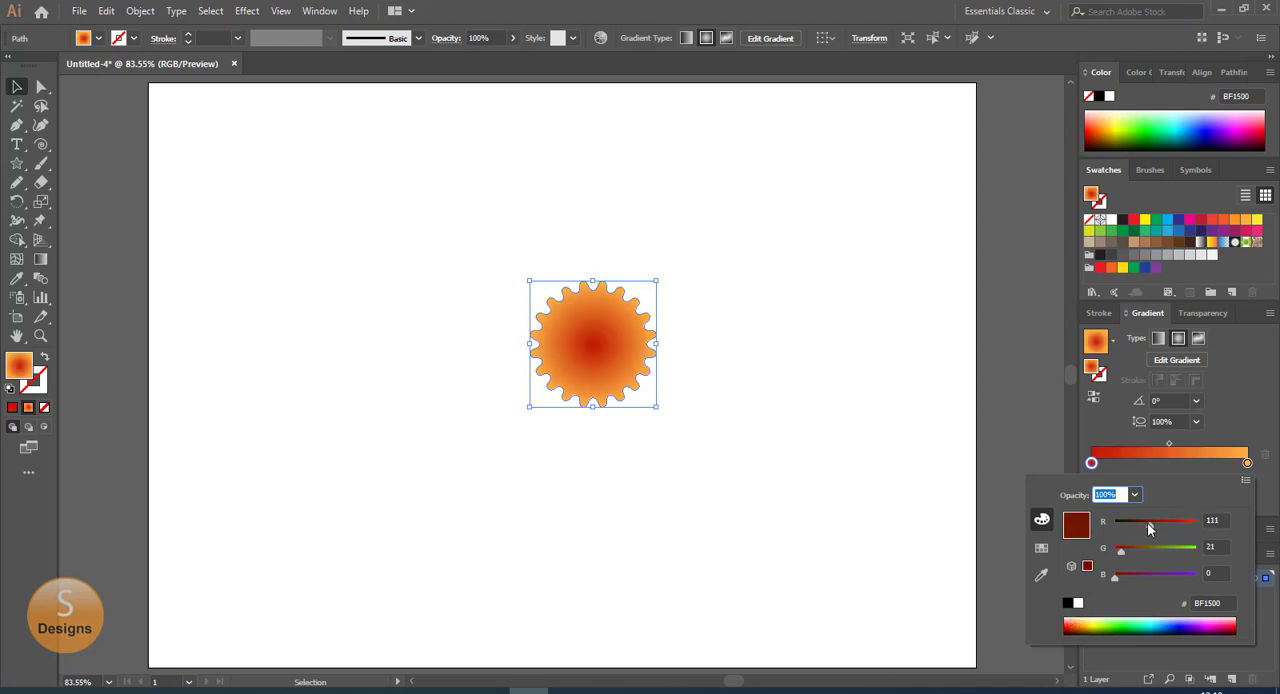
pyautogui.moveTo(1155, 521); pyautogui.dragTo(1141, 521)
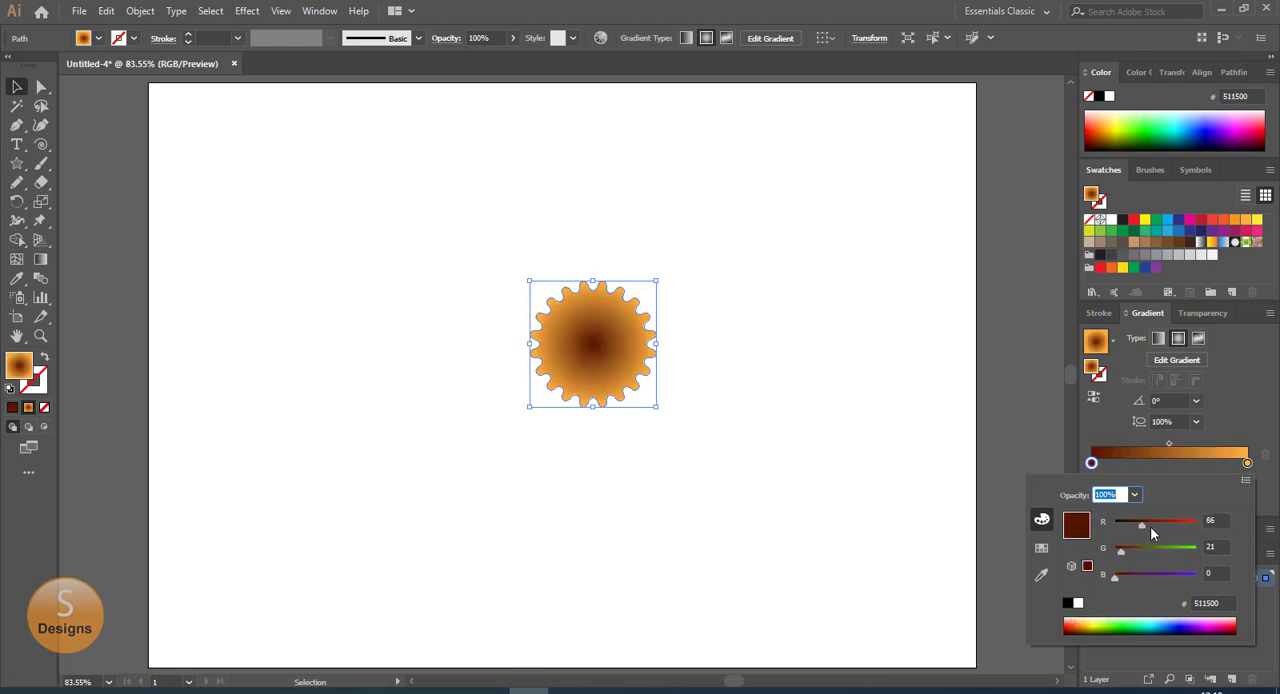
pyautogui.moveTo(1142, 521); pyautogui.dragTo(1156, 521)
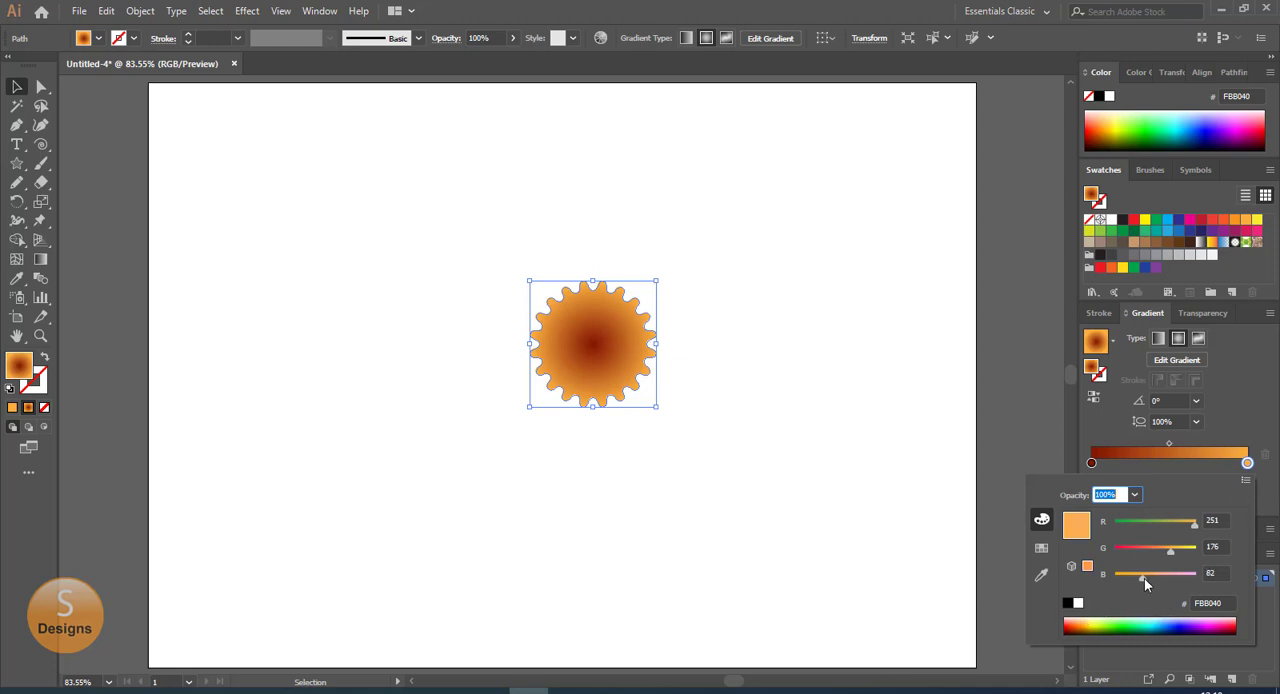
pyautogui.moveTo(1146, 573); pyautogui.dragTo(1143, 573)
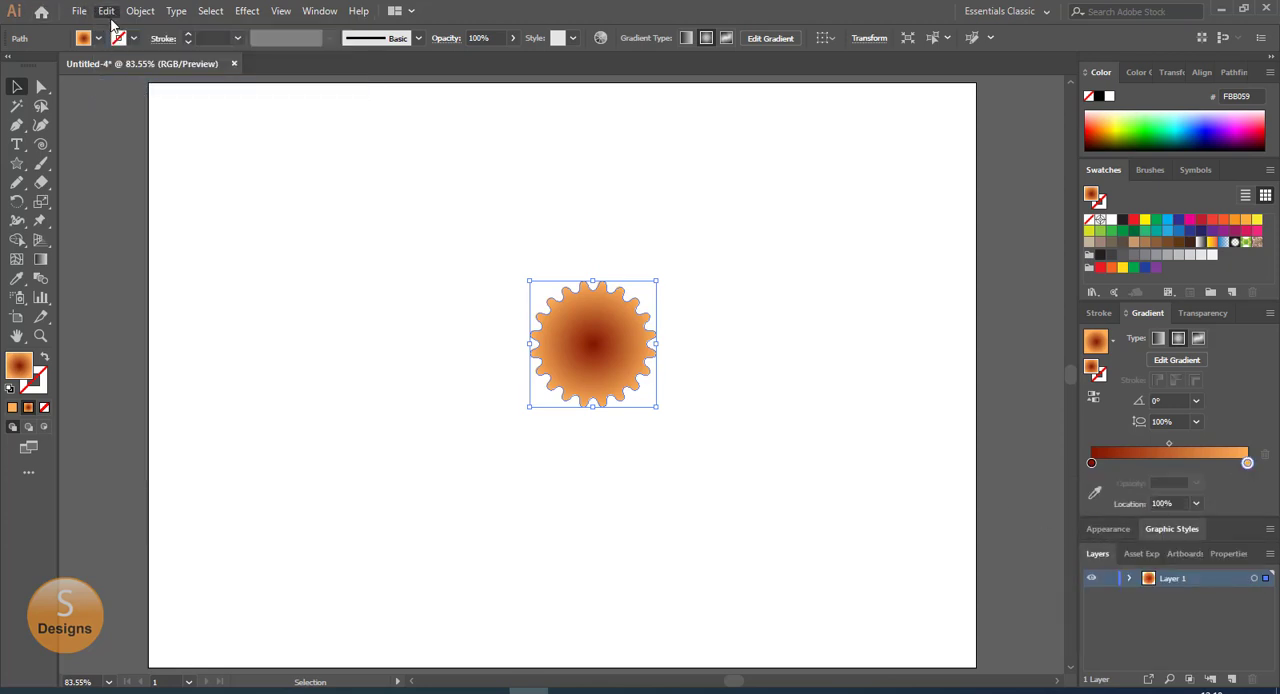
# Paste a copy of the gear in front of itself and select the large gear
pyautogui.click(106, 11)
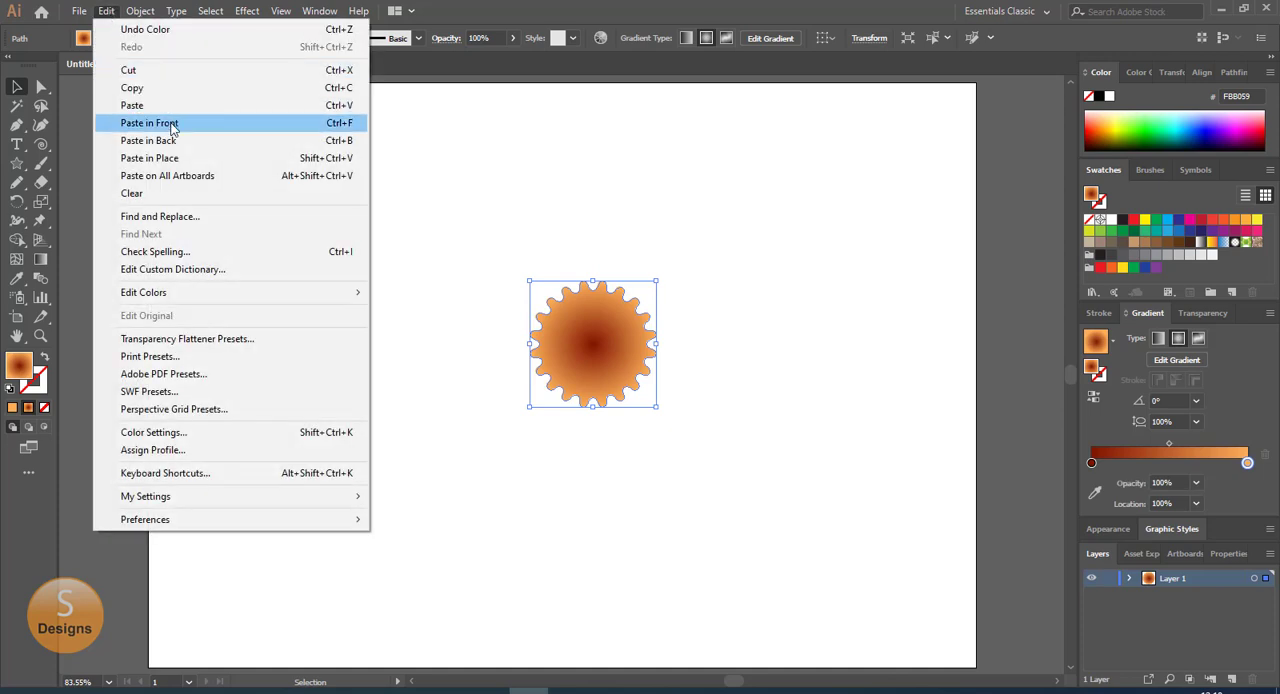
pyautogui.click(149, 122)
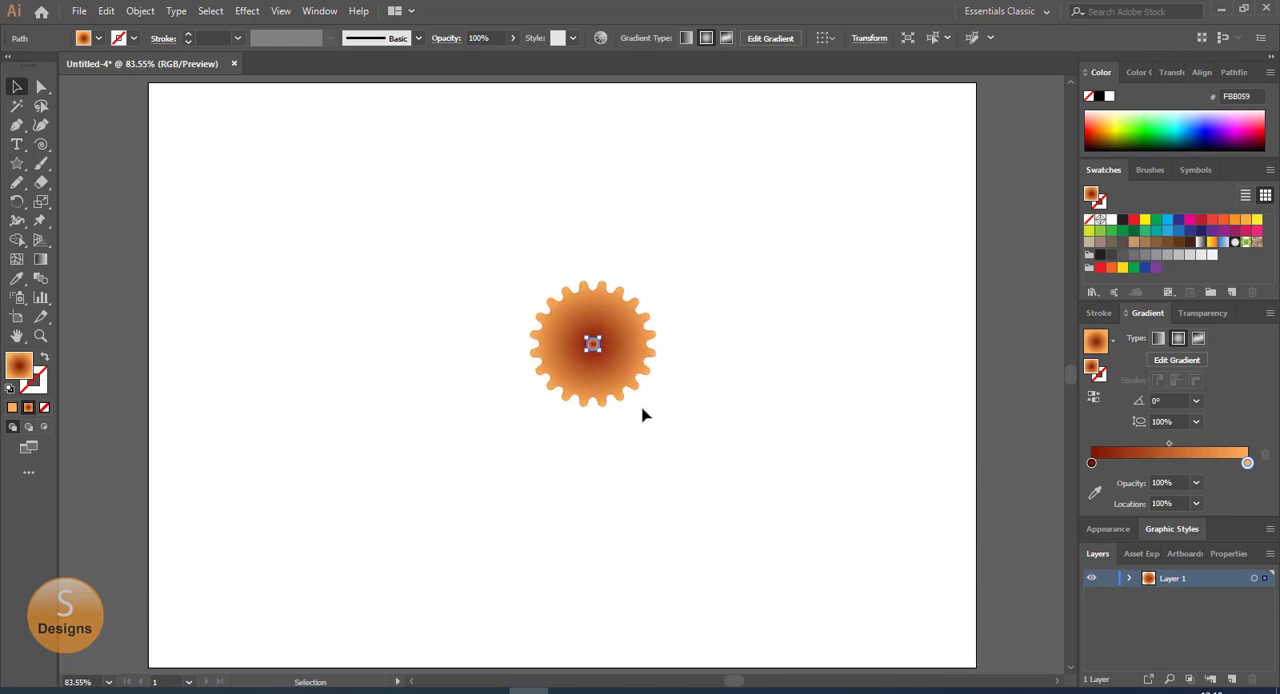
pyautogui.click(592, 343)
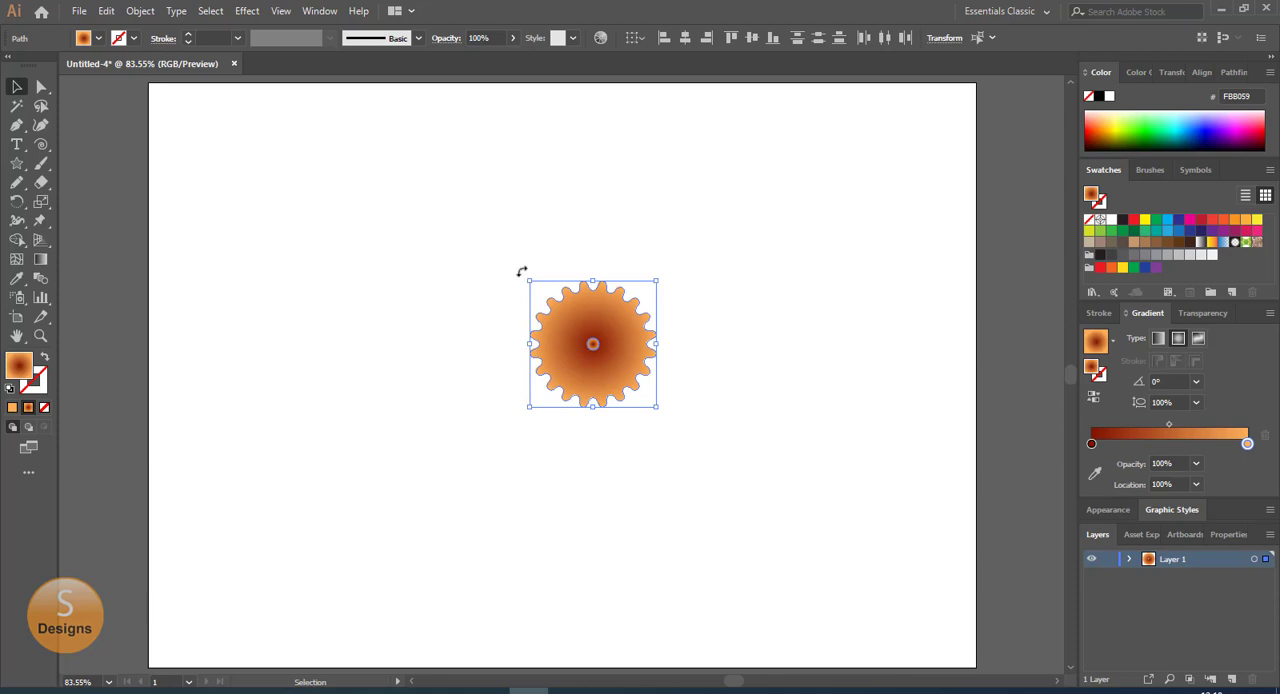
# Apply Roughen: Absolute size 2.82 mm, detail 57/in, corner points
pyautogui.click(246, 11)
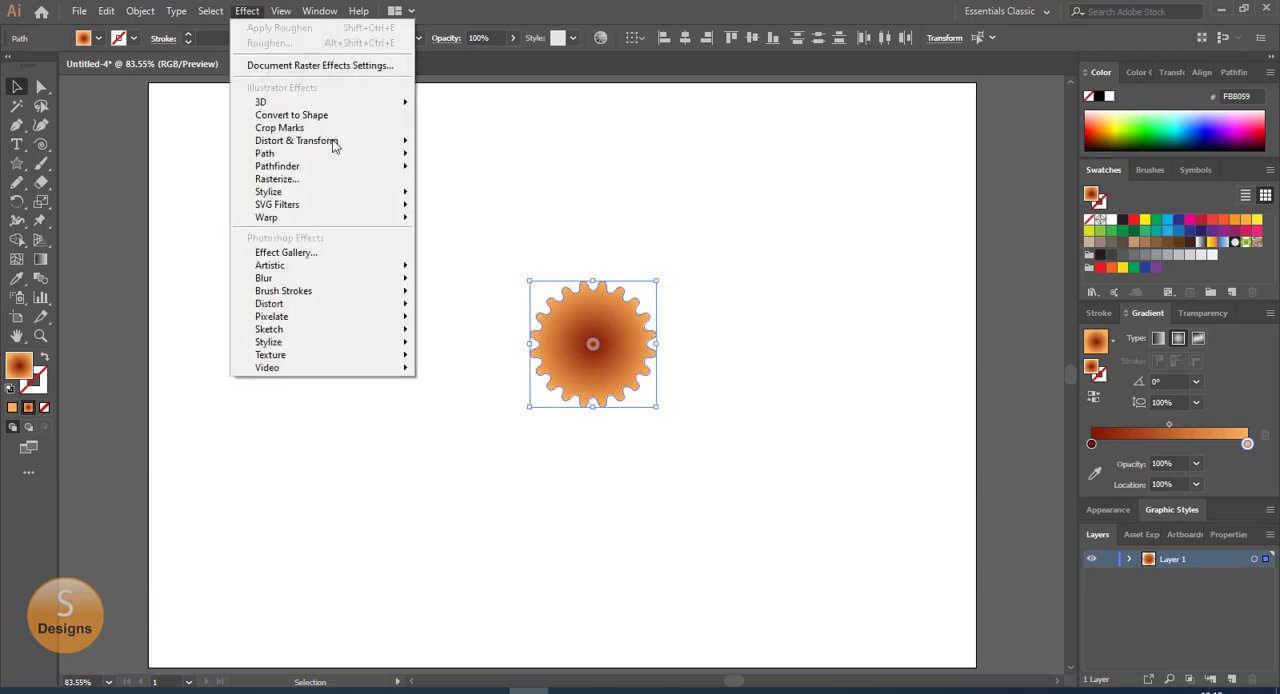
pyautogui.moveTo(297, 140)
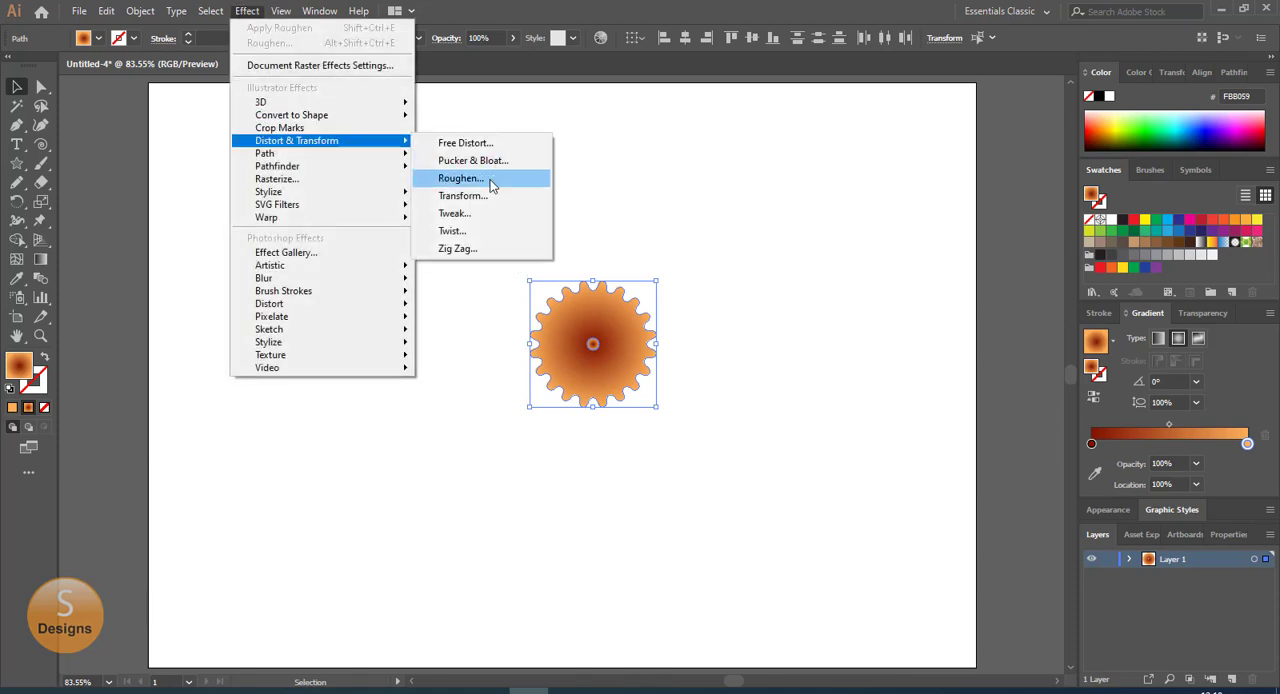
pyautogui.click(461, 178)
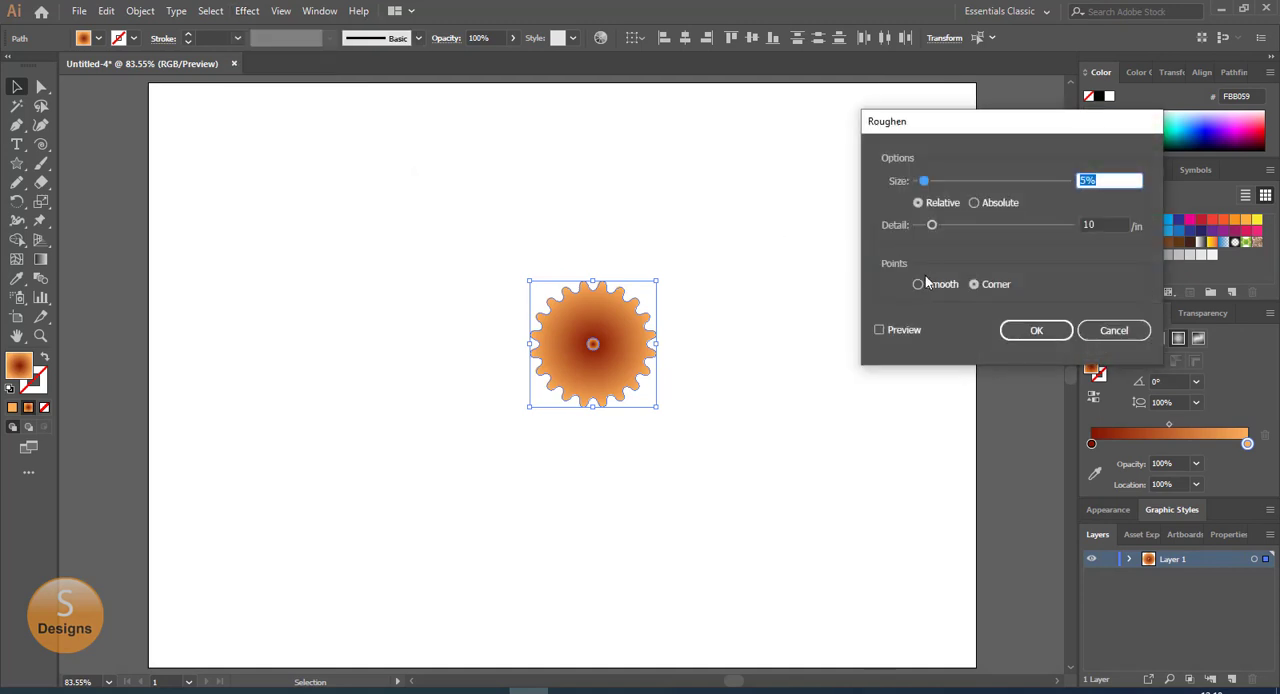
pyautogui.moveTo(923, 181); pyautogui.dragTo(919, 181)
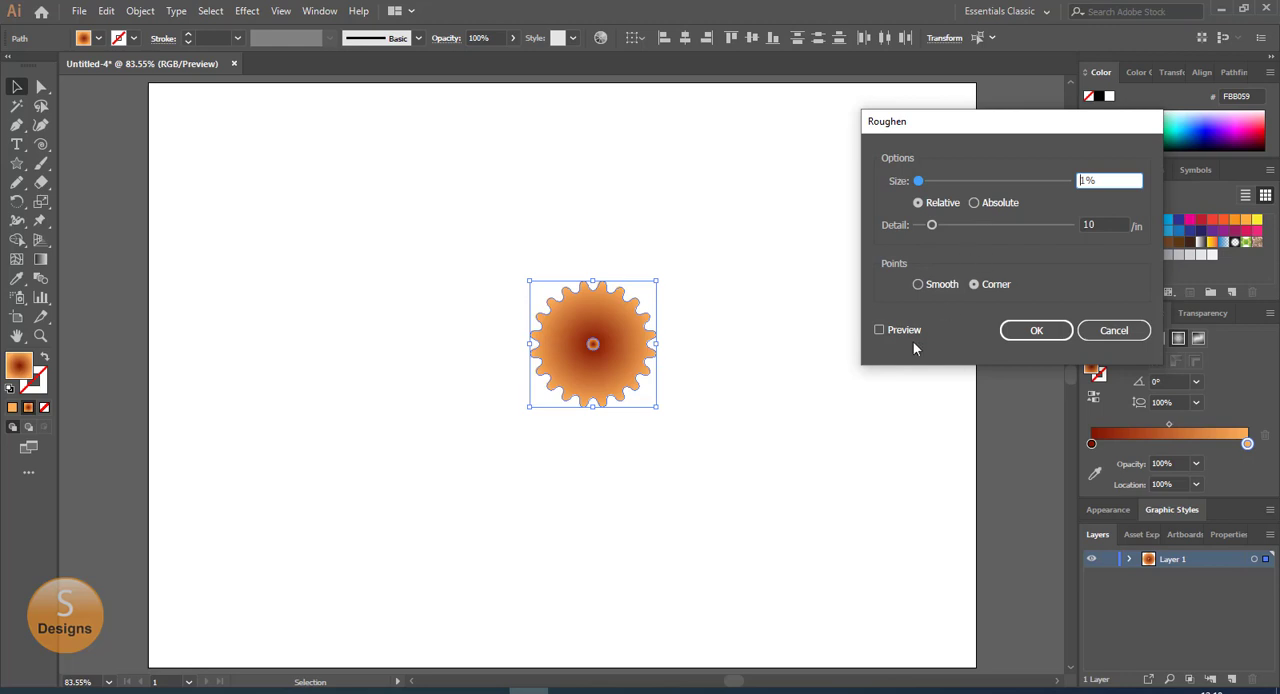
pyautogui.click(879, 329)
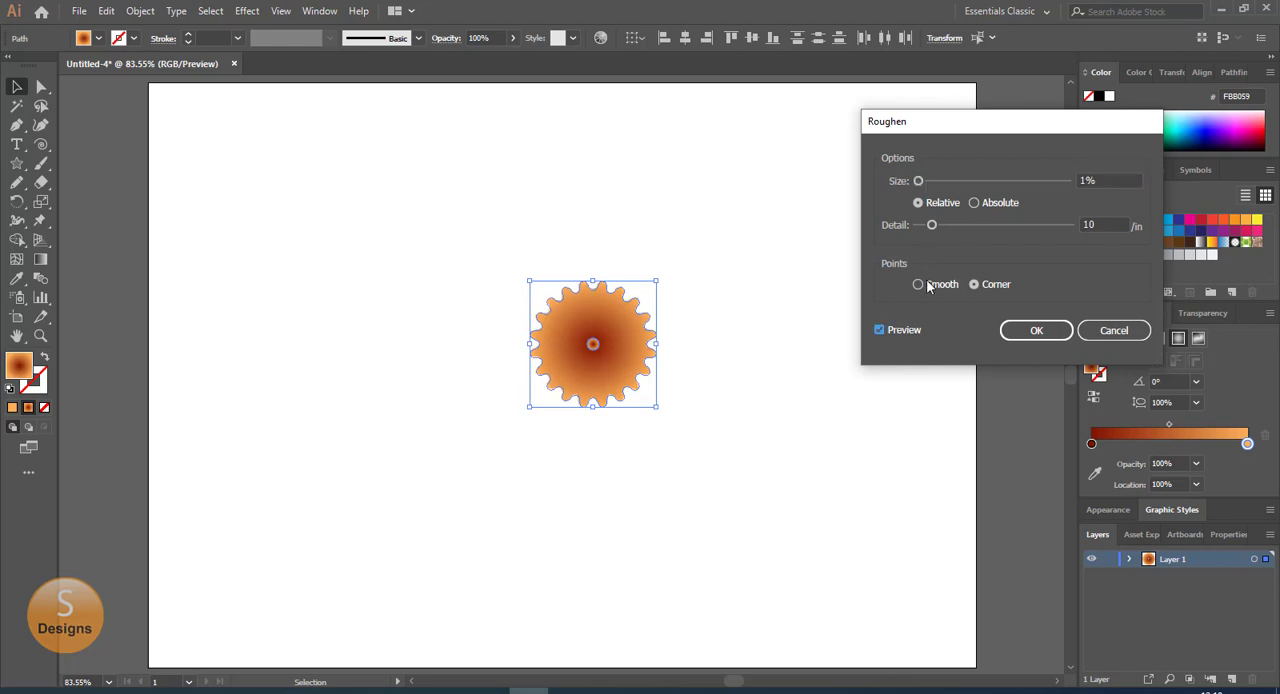
pyautogui.moveTo(932, 224); pyautogui.dragTo(967, 224)
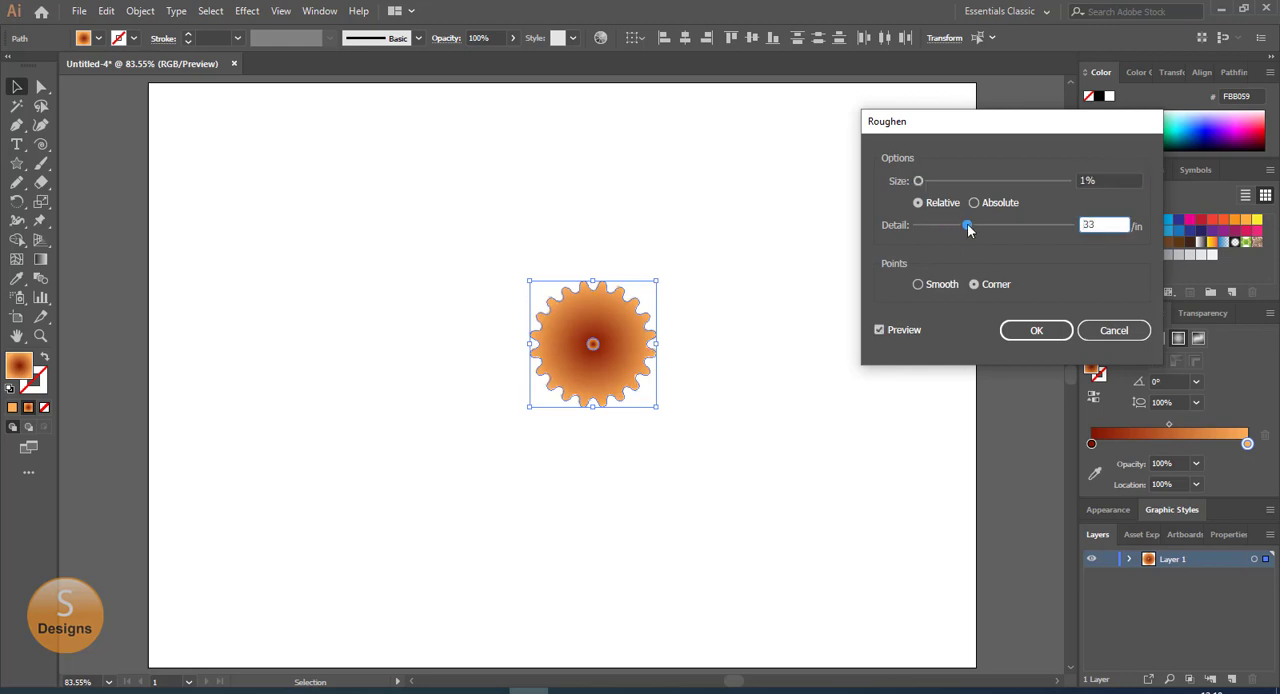
pyautogui.tripleClick(1108, 180)
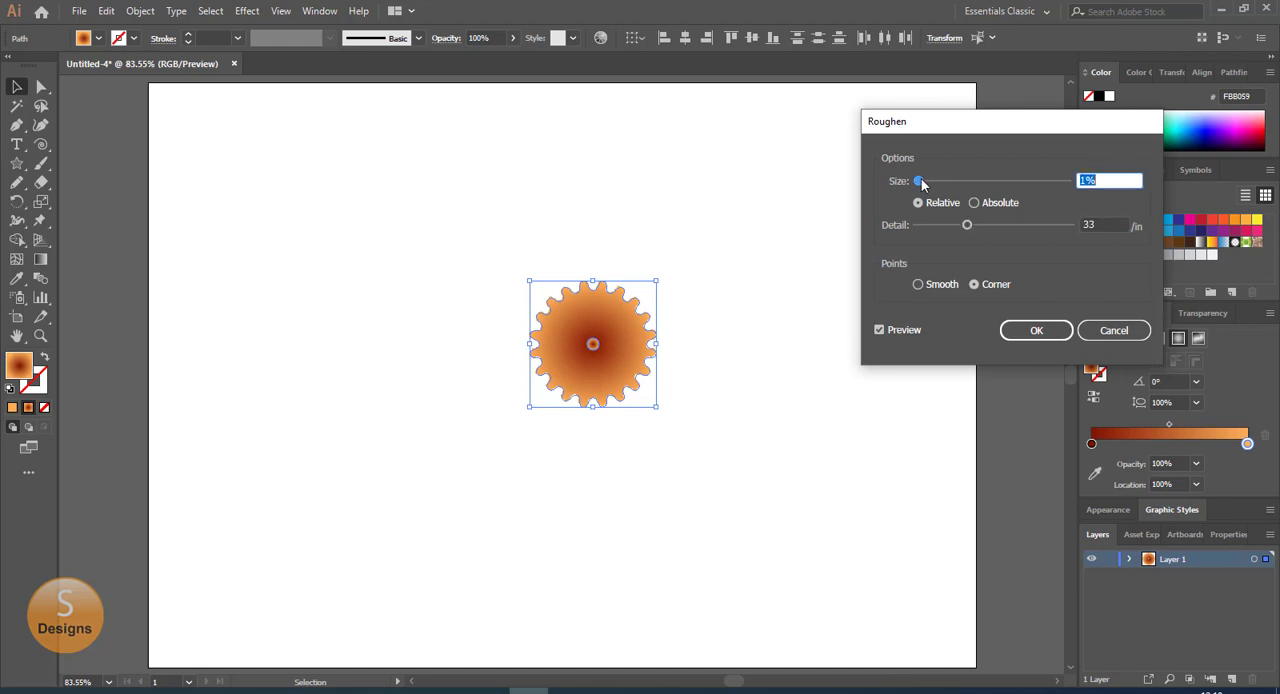
pyautogui.moveTo(920, 181); pyautogui.dragTo(923, 181)
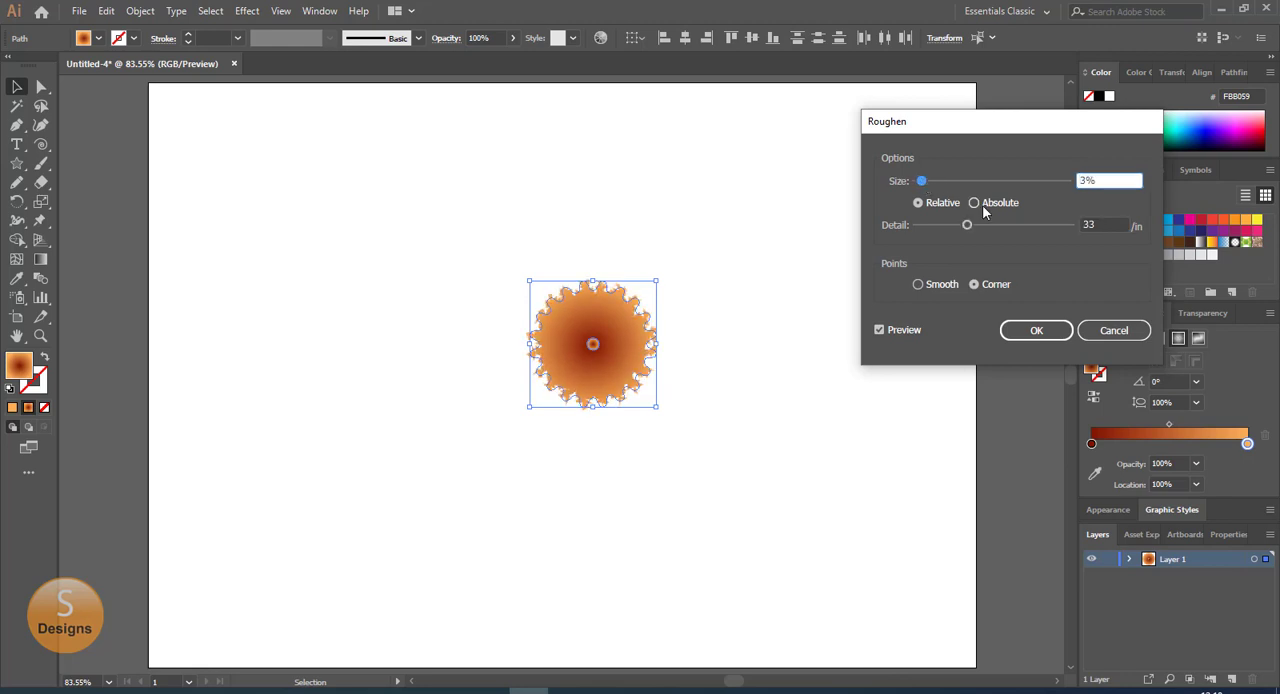
pyautogui.click(974, 202)
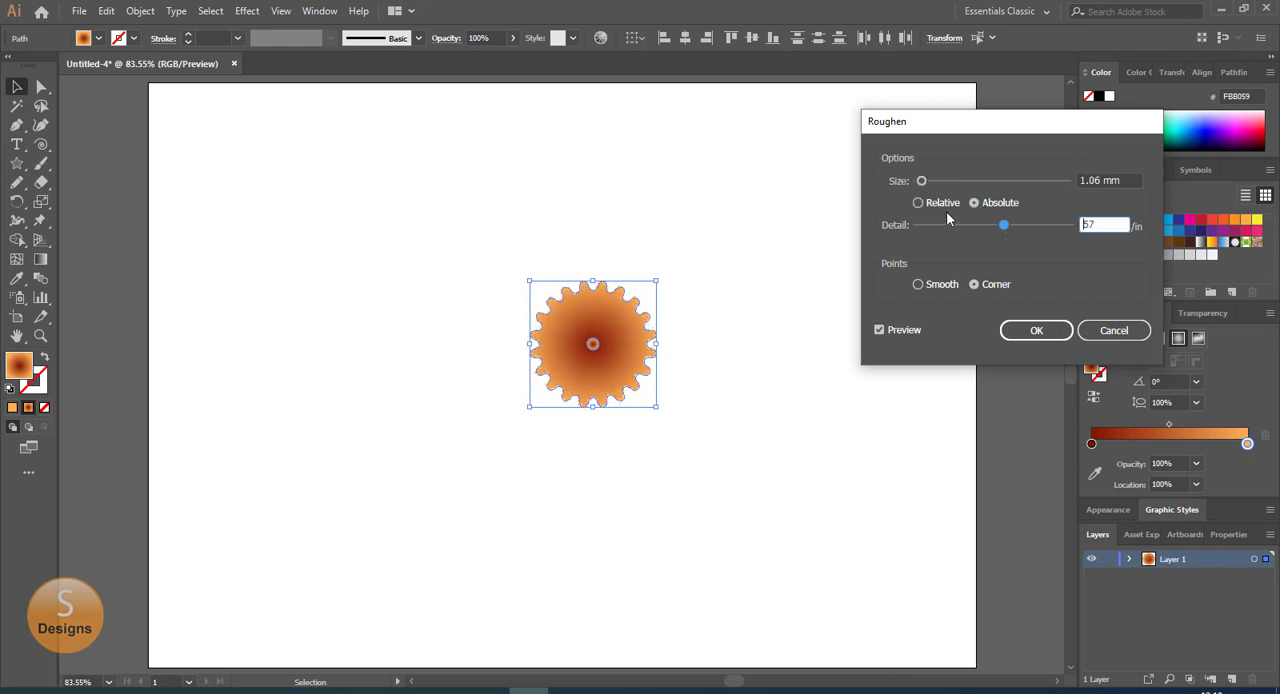
pyautogui.moveTo(921, 180); pyautogui.dragTo(930, 180)
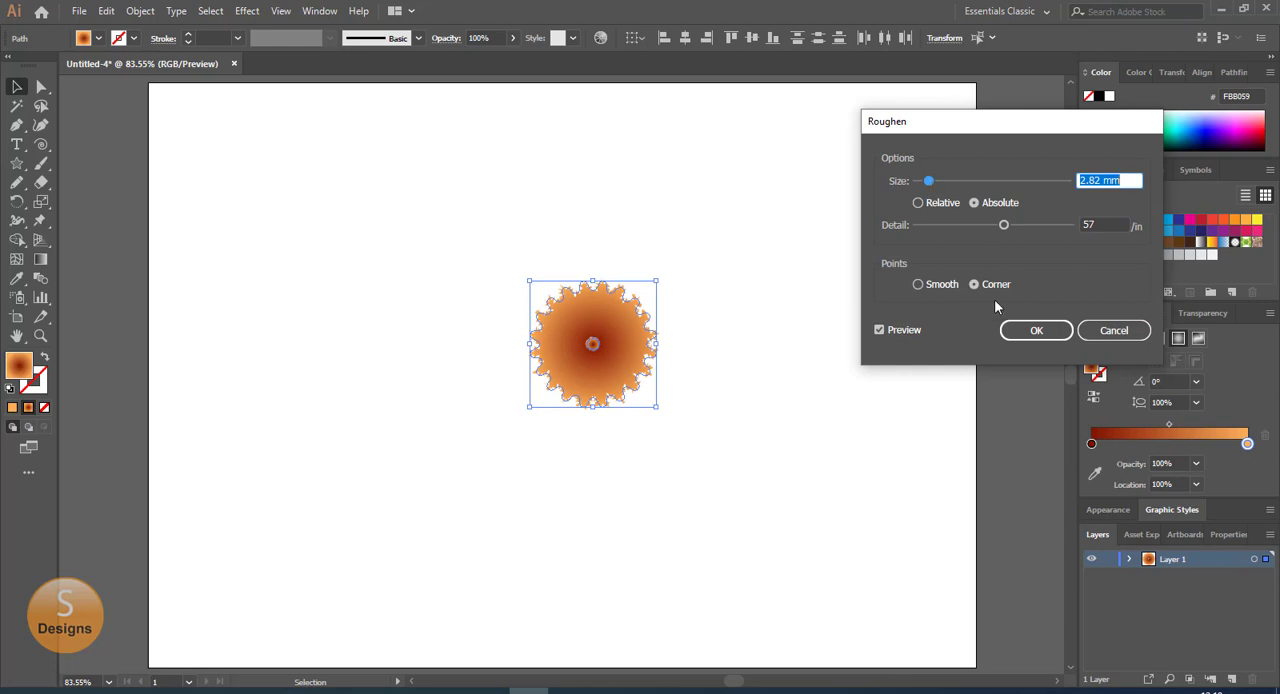
pyautogui.click(1036, 330)
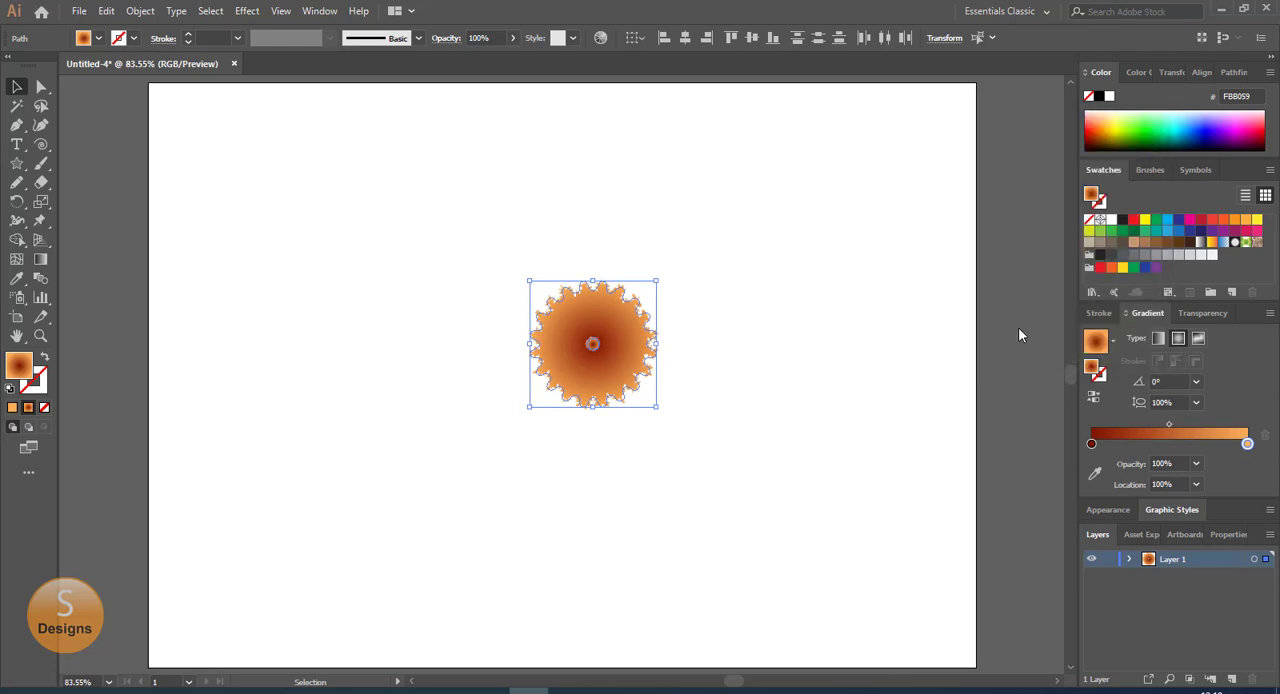
pyautogui.moveTo(247, 11)
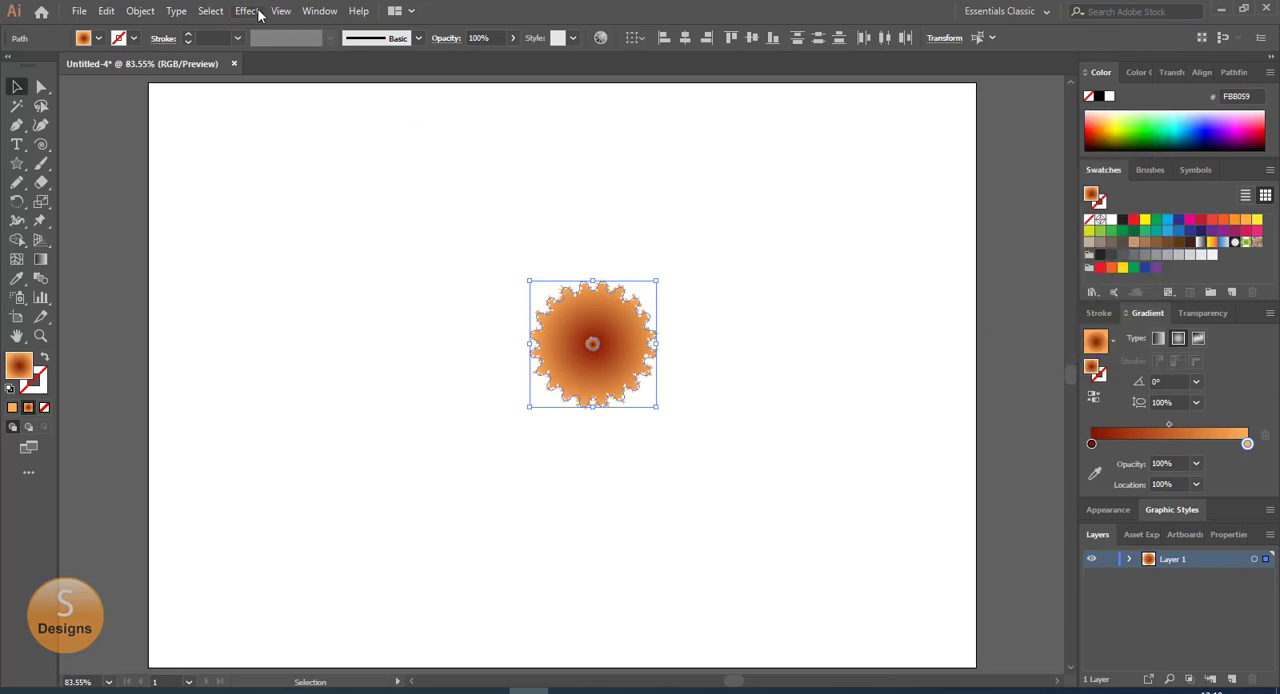
# Apply Pucker & Bloat at -30% to the roughened gear
pyautogui.click(247, 11)
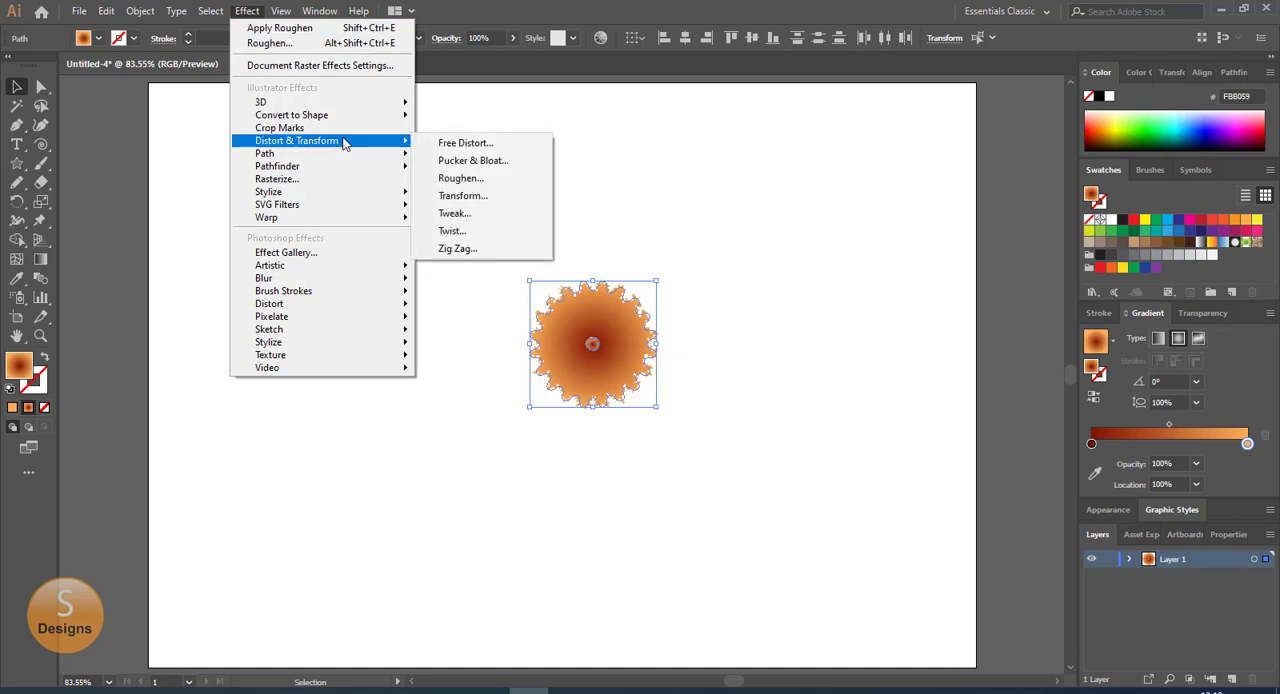
pyautogui.click(473, 160)
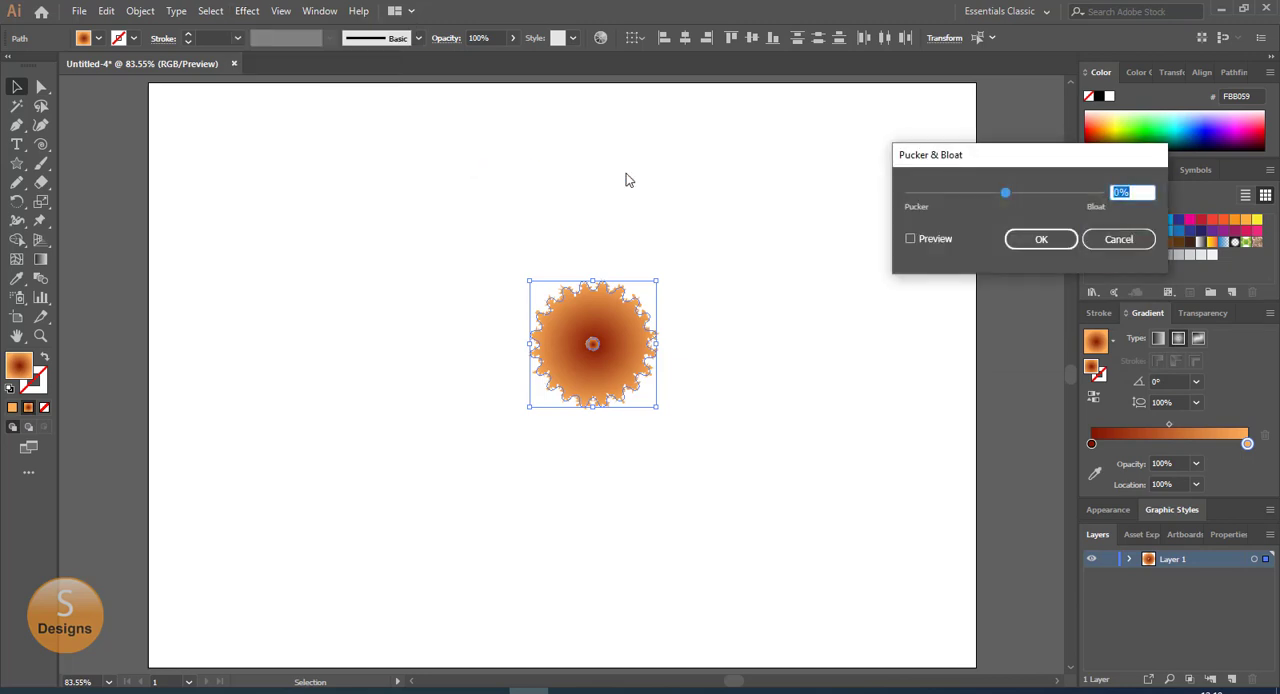
pyautogui.click(910, 238)
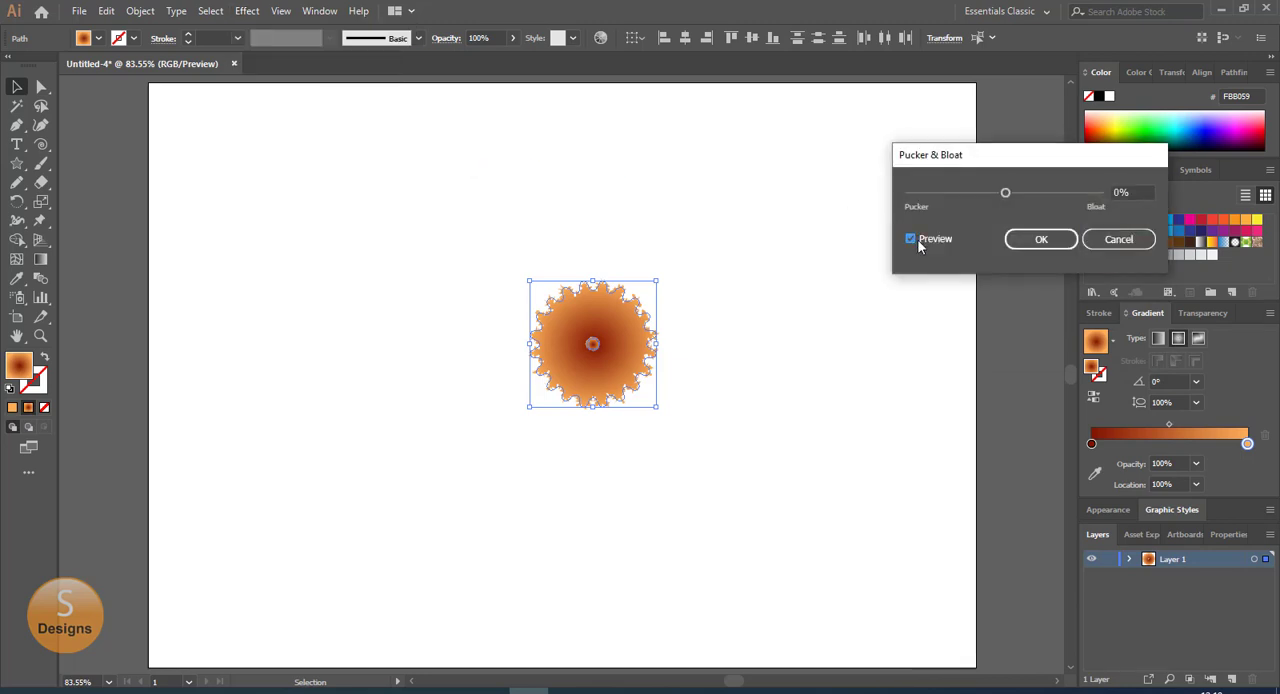
pyautogui.moveTo(1005, 192); pyautogui.dragTo(998, 192)
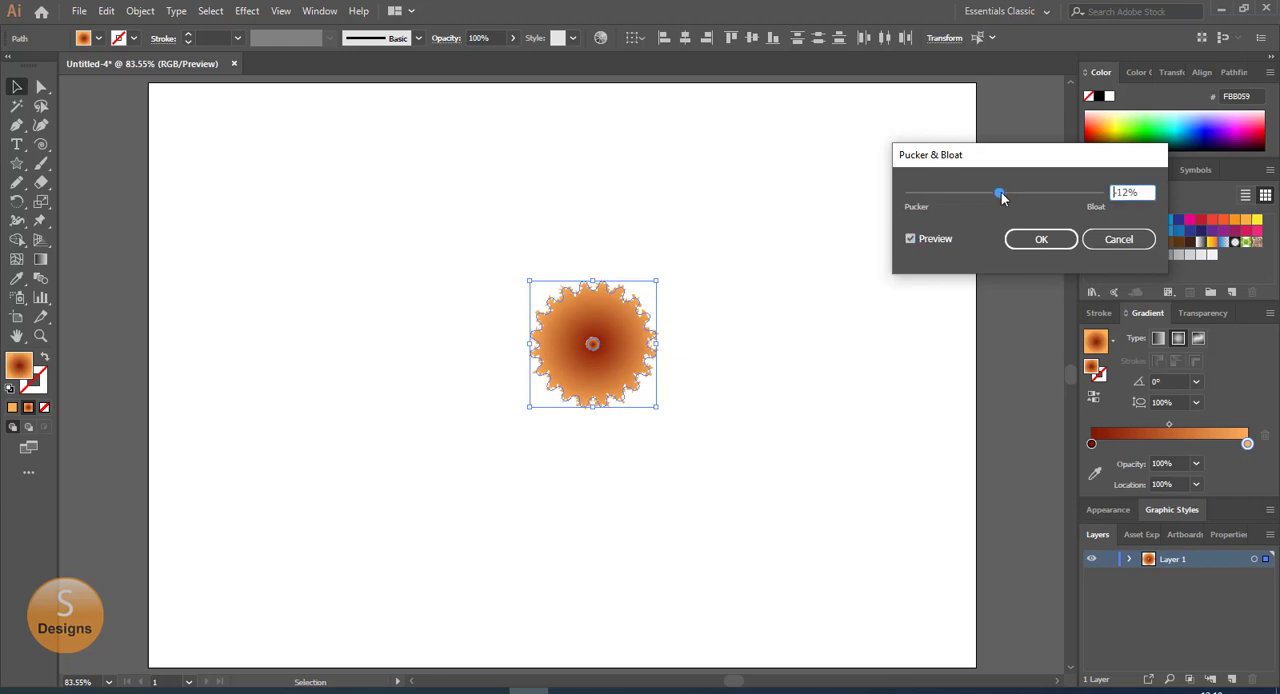
pyautogui.moveTo(998, 192); pyautogui.dragTo(988, 192)
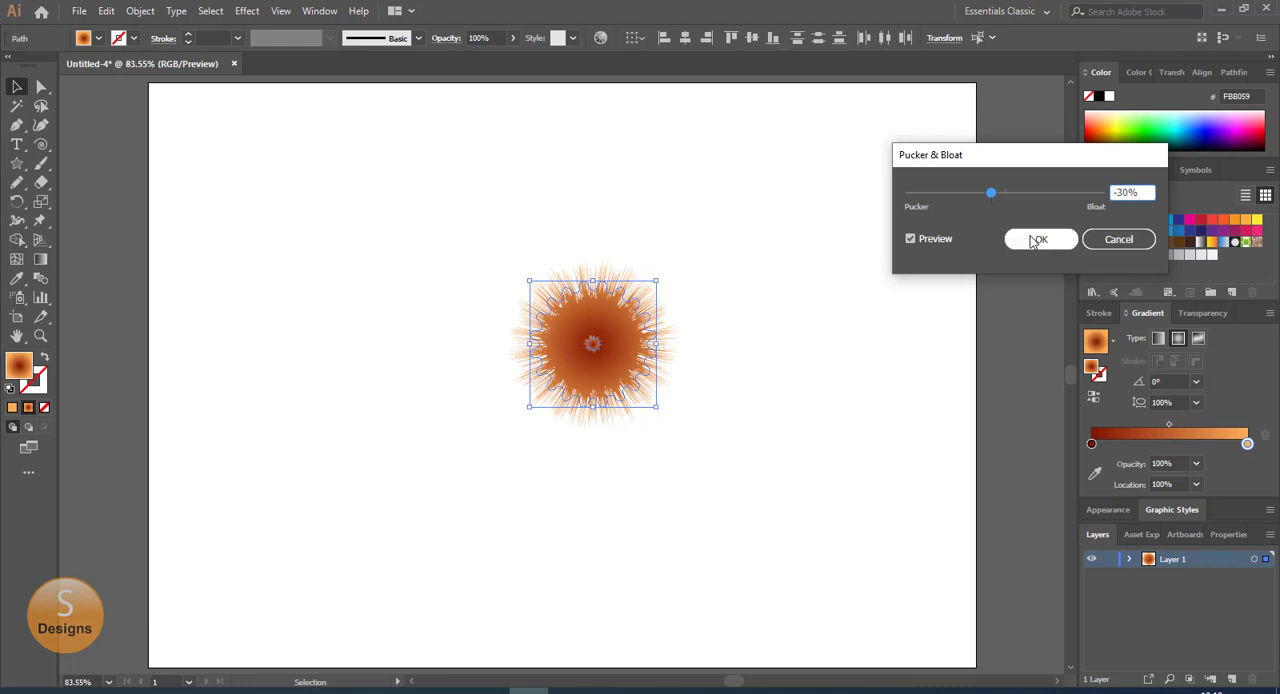
pyautogui.click(1039, 239)
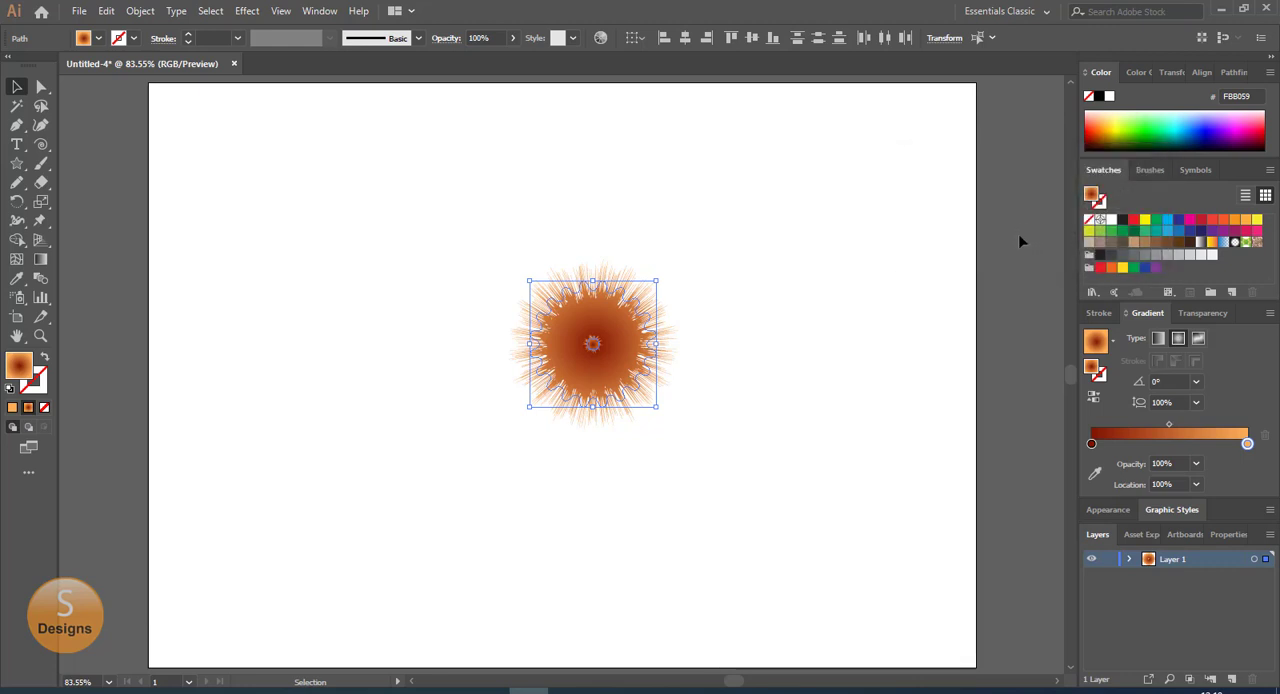
# Set Blend Options spacing to Specified Steps with 80 steps
pyautogui.click(140, 11)
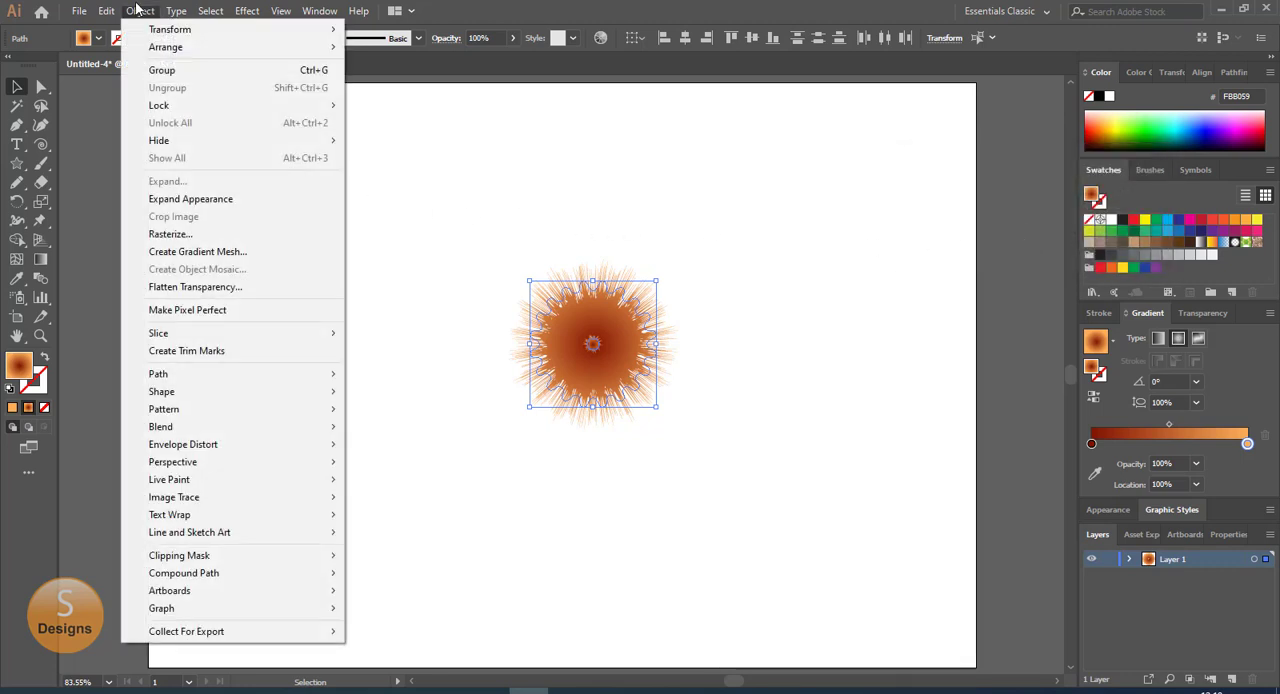
pyautogui.moveTo(183, 443)
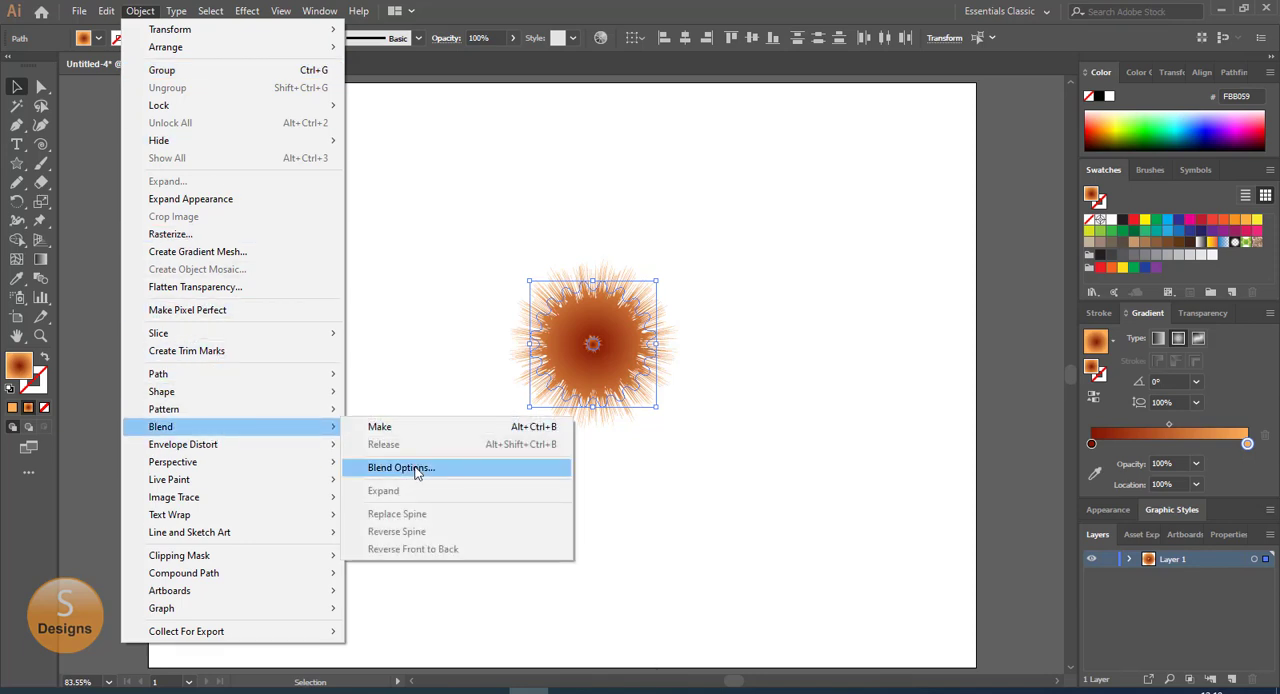
pyautogui.click(401, 467)
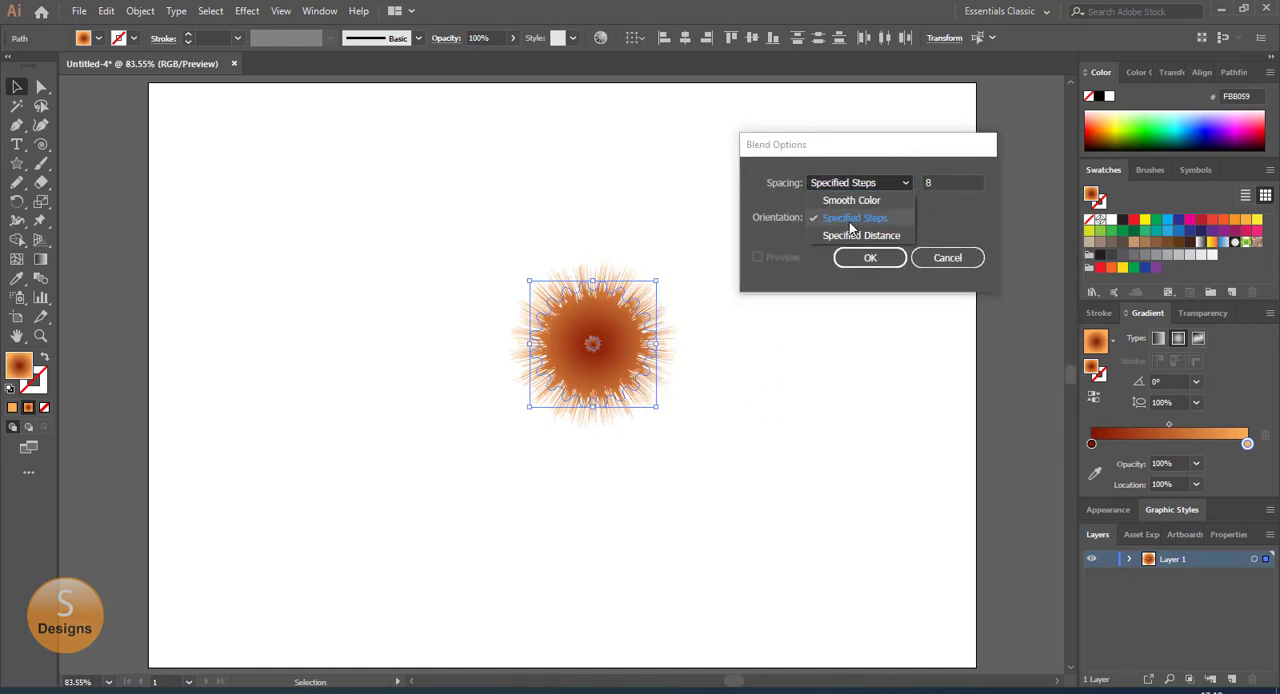
pyautogui.click(853, 217)
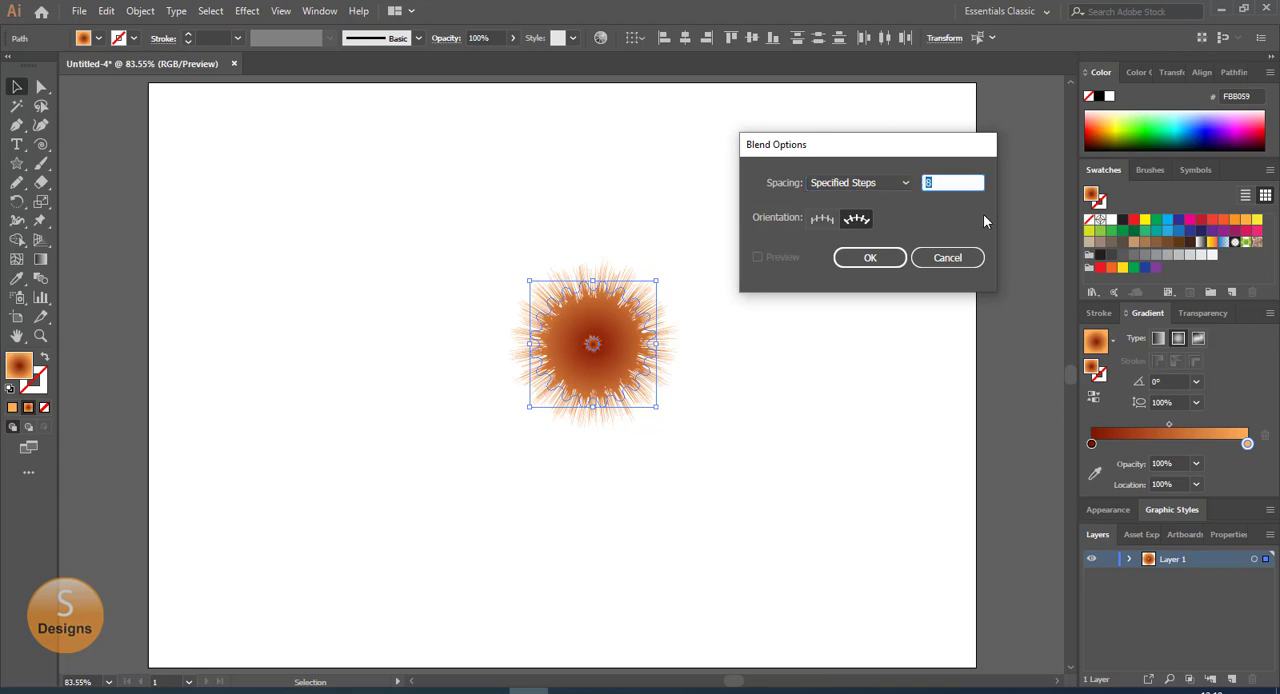
pyautogui.write('80')
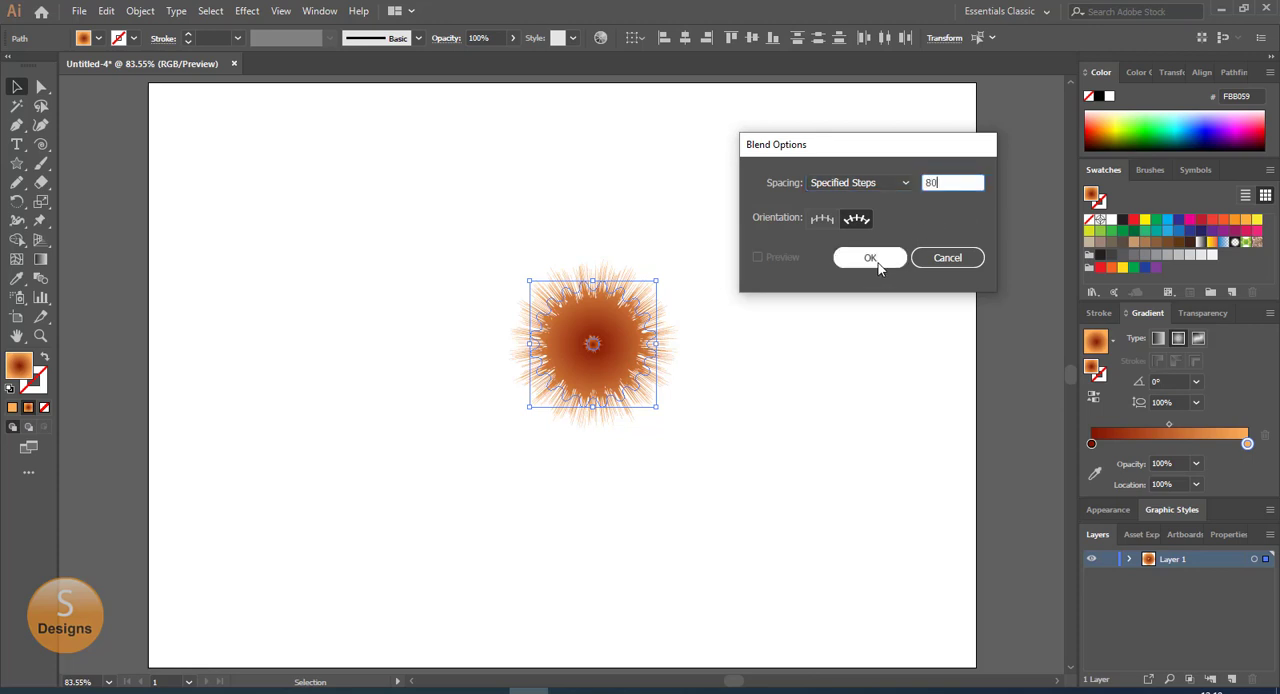
pyautogui.click(869, 257)
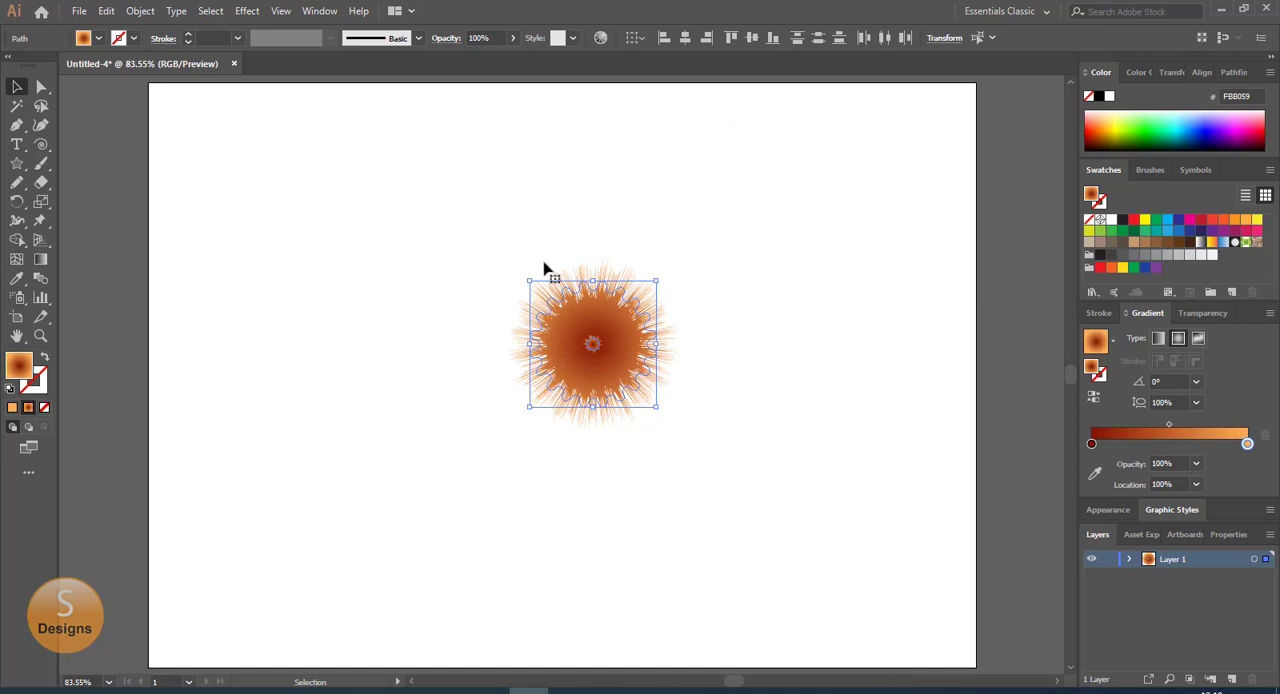
# Blend the spiky burst with the gear, then shrink the pom-pom to about 28 mm and move it up
pyautogui.click(140, 11)
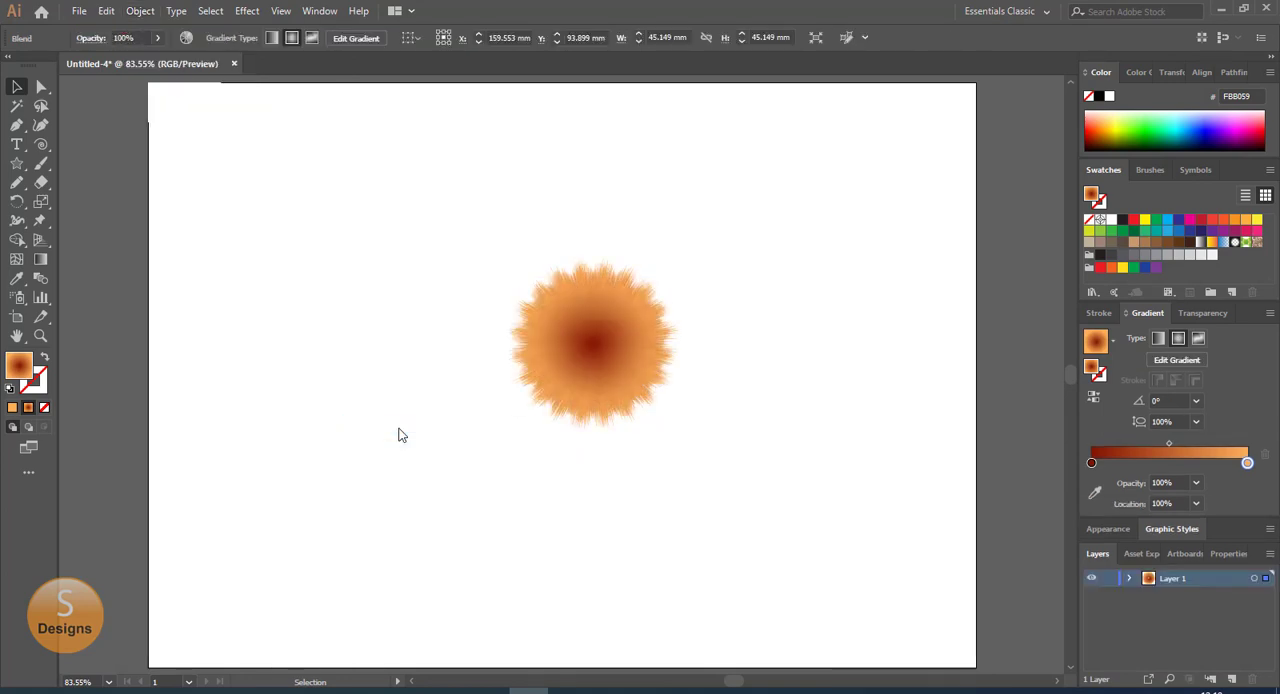
pyautogui.click(594, 343)
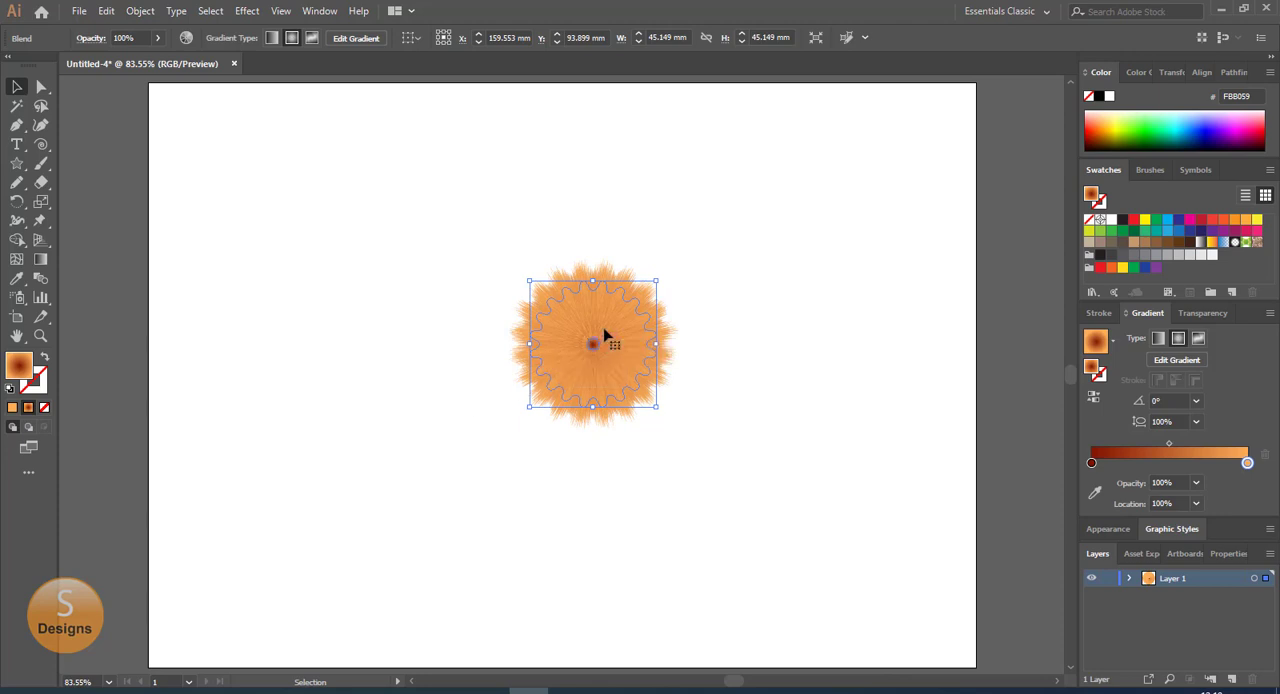
pyautogui.moveTo(593, 344); pyautogui.dragTo(670, 207)
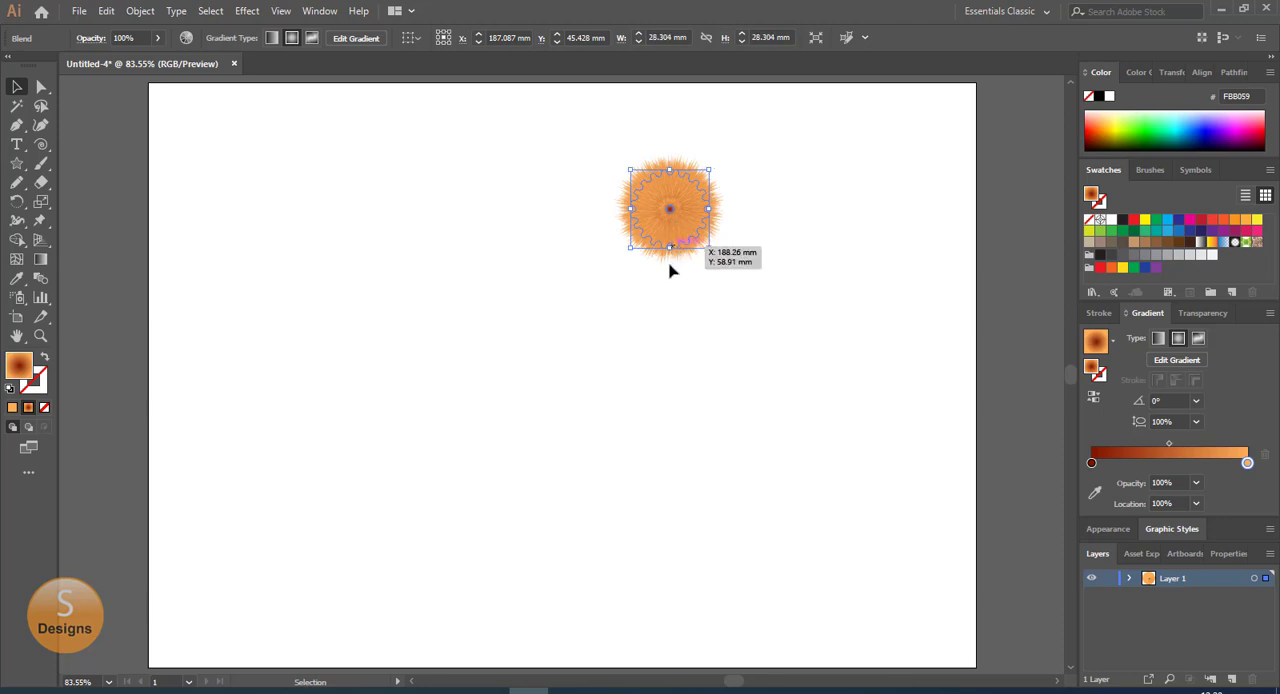
# Isolate the pom-pom group and drag a spiral about 40 mm wide from its centre
pyautogui.rightClick(670, 190)
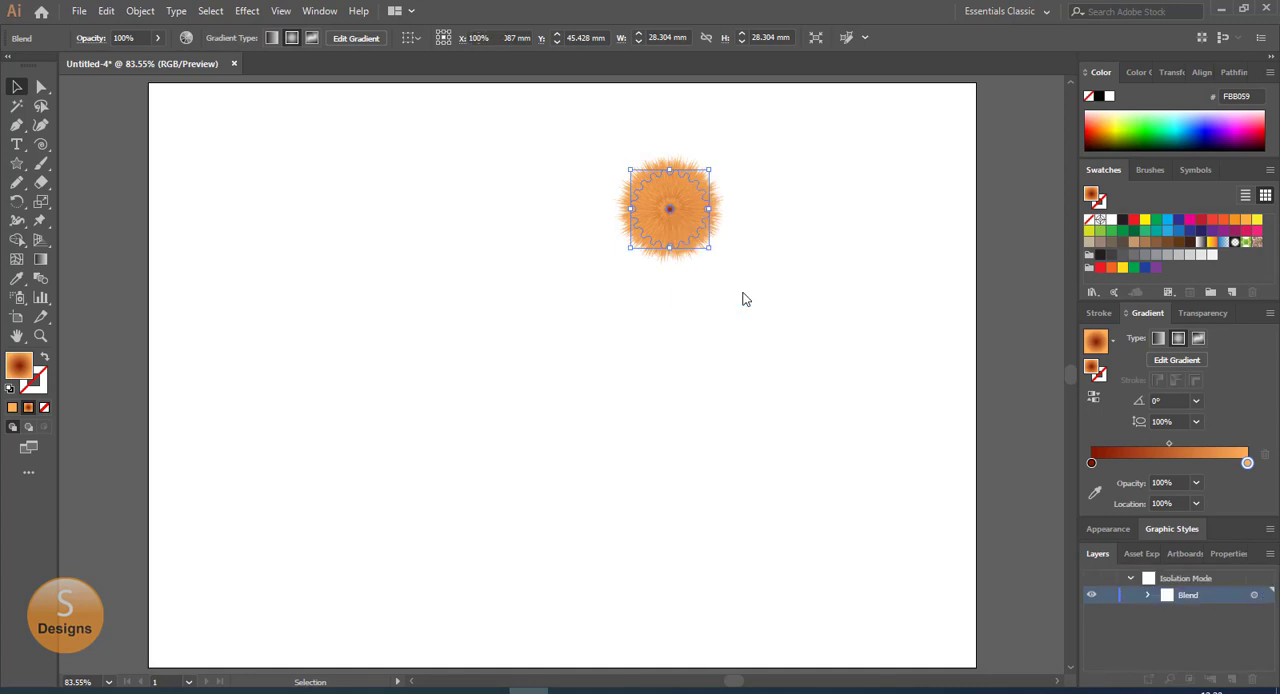
pyautogui.click(718, 307)
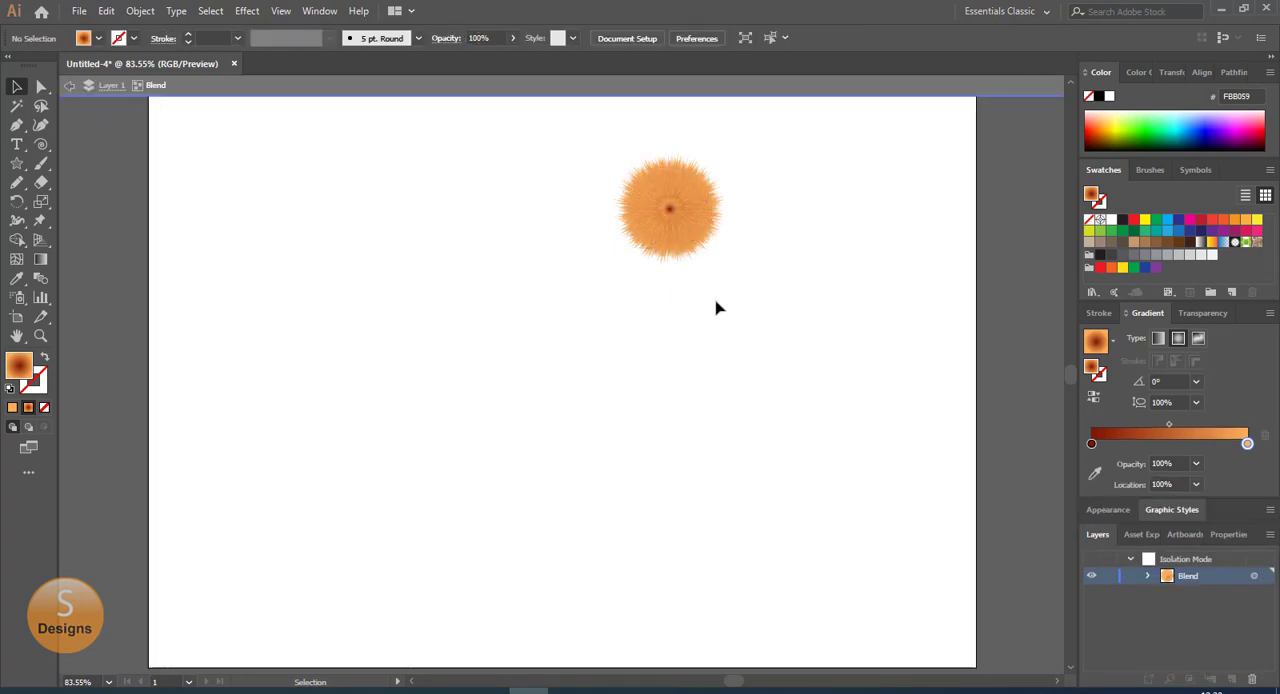
pyautogui.moveTo(41, 145)
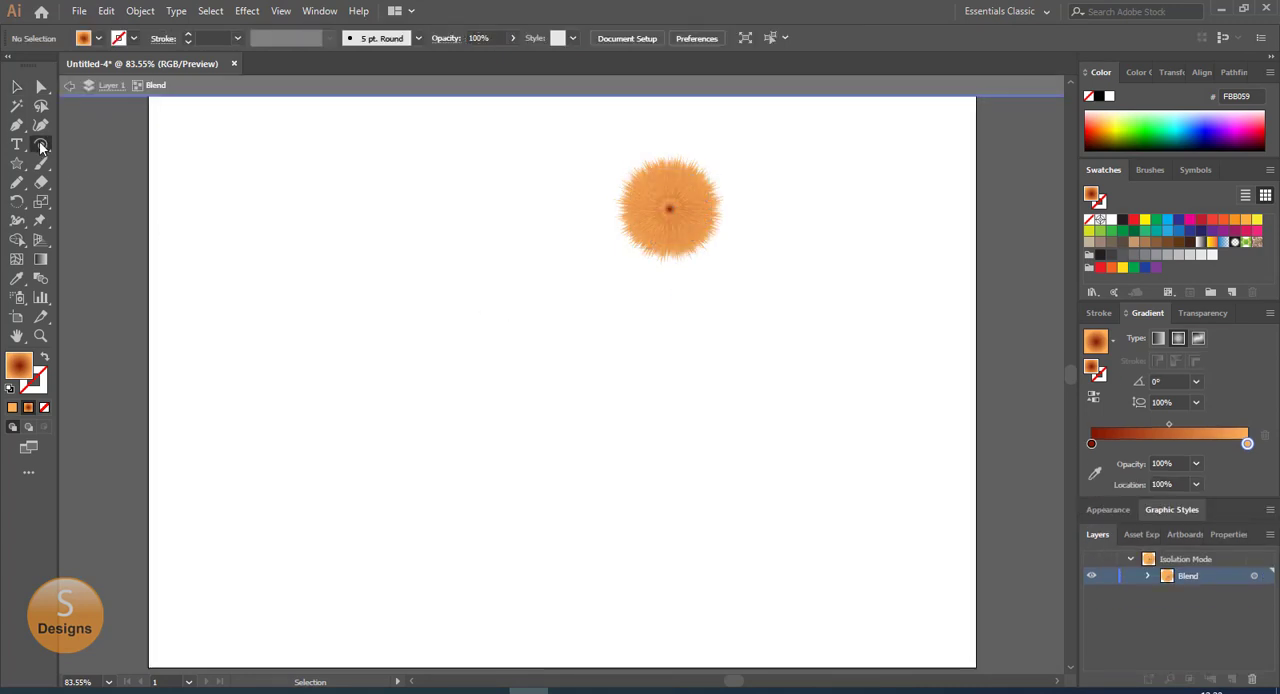
pyautogui.click(41, 144)
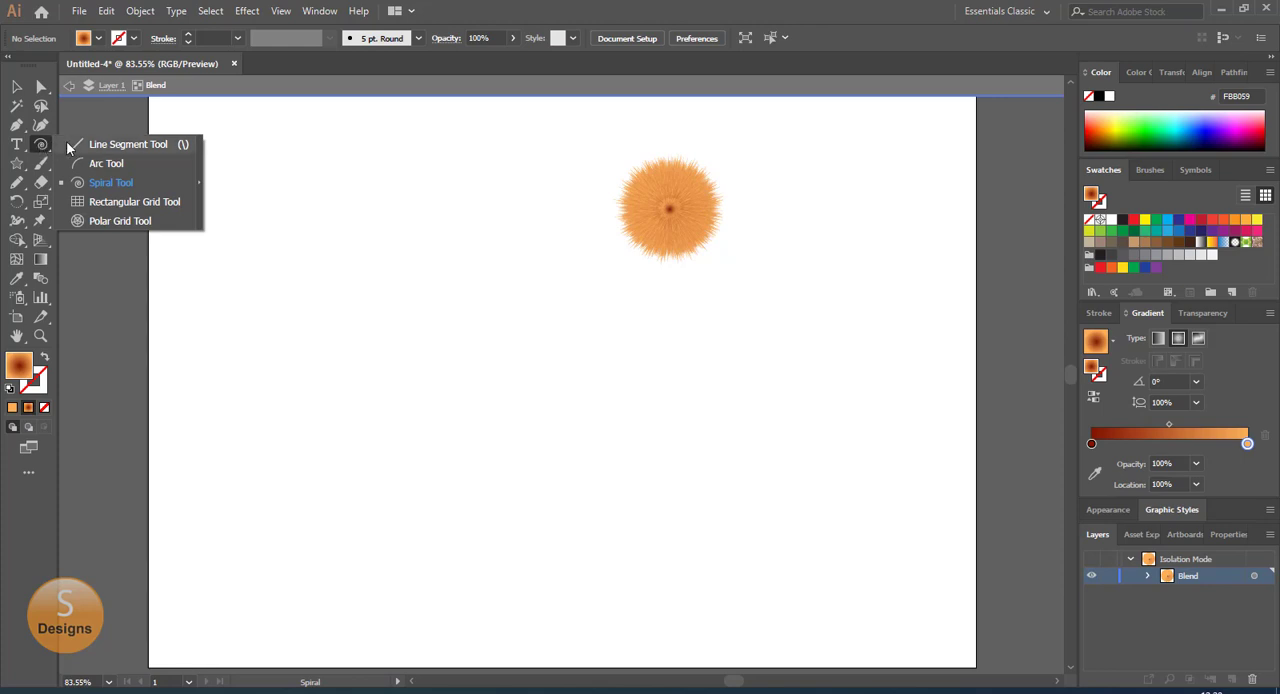
pyautogui.moveTo(107, 183)
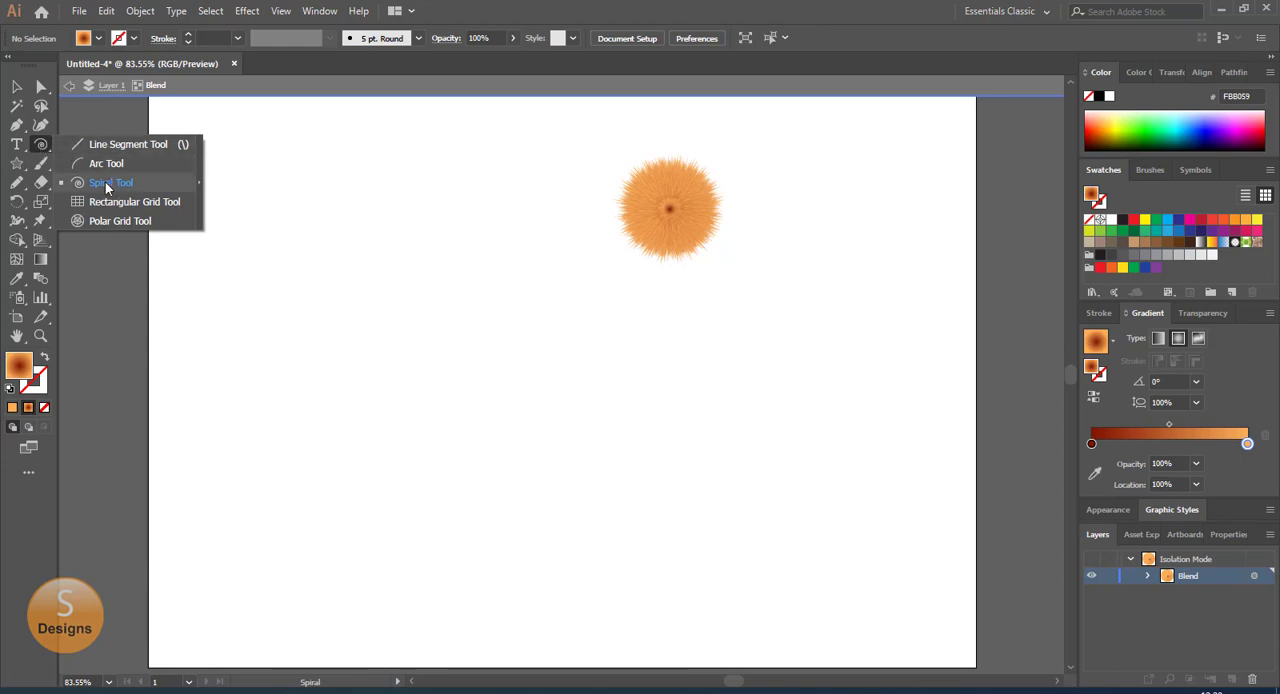
pyautogui.click(111, 182)
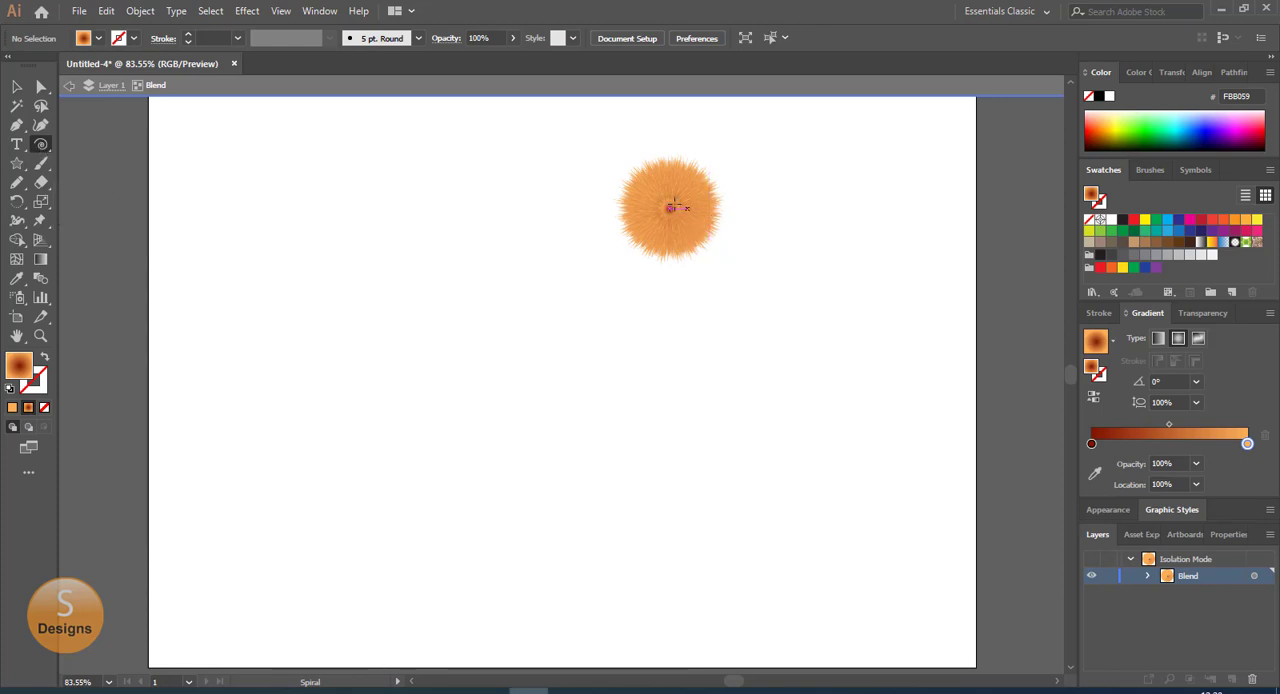
pyautogui.moveTo(670, 207); pyautogui.dragTo(743, 241)
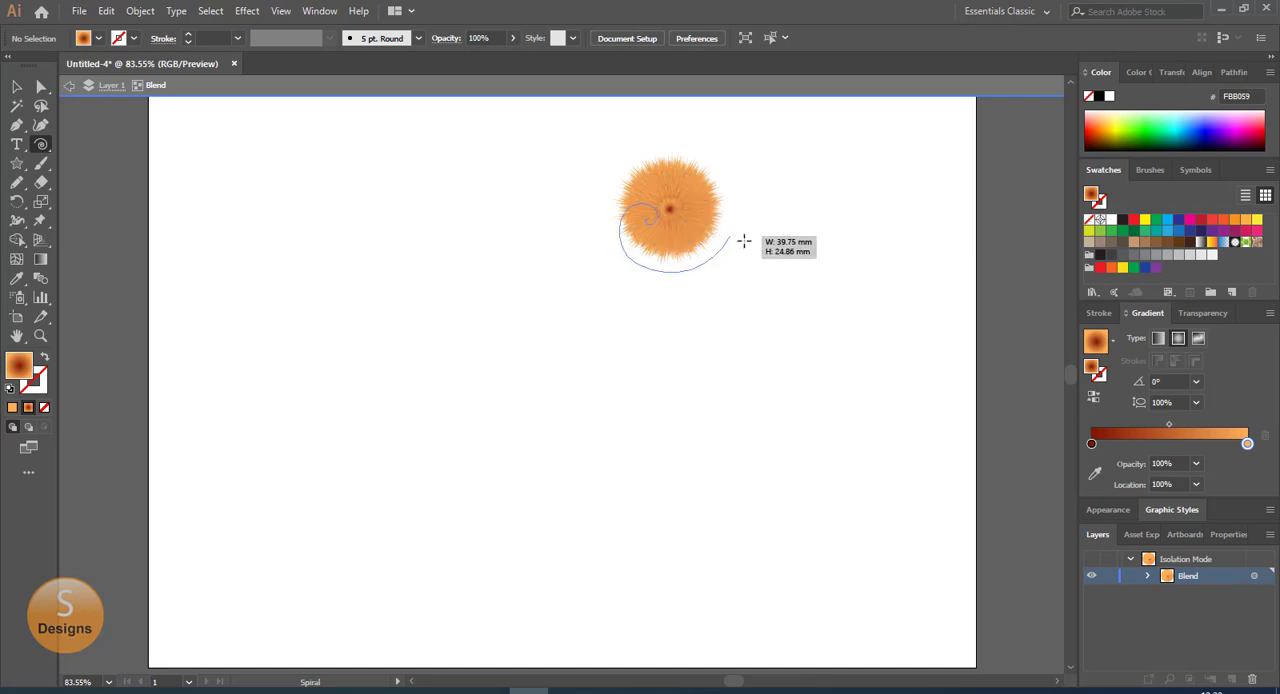